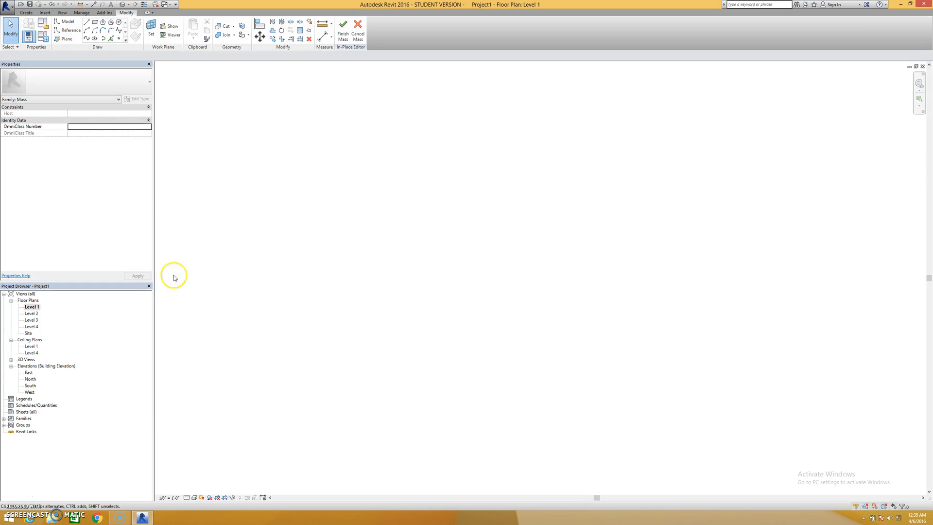
pyautogui.moveTo(187, 176)
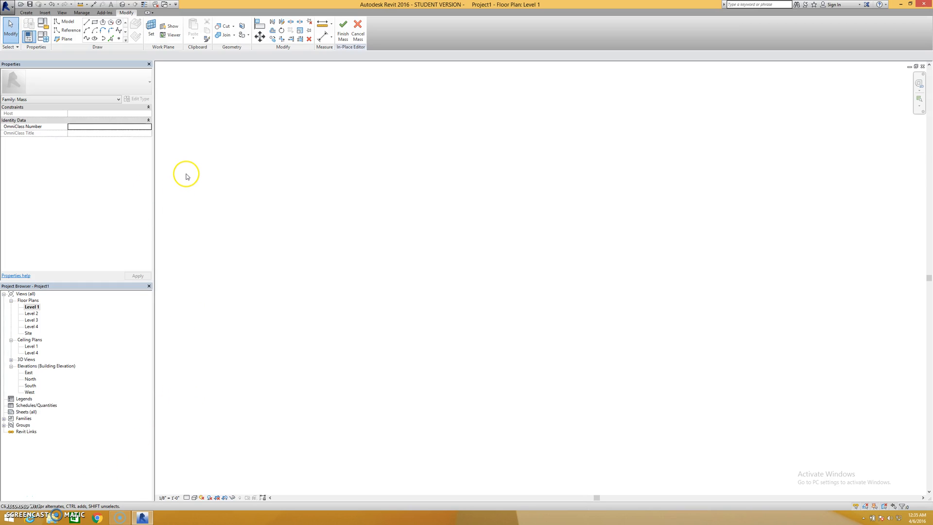
pyautogui.moveTo(154, 174)
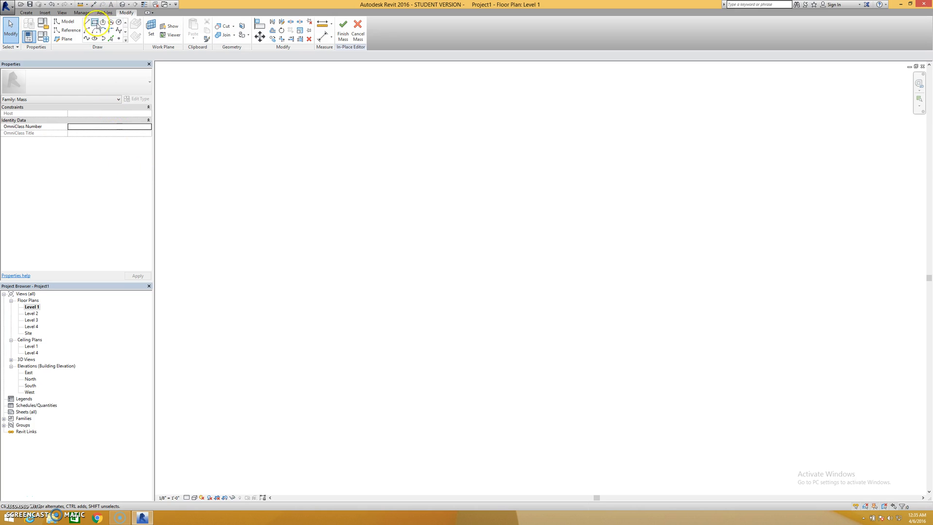
pyautogui.moveTo(140, 46)
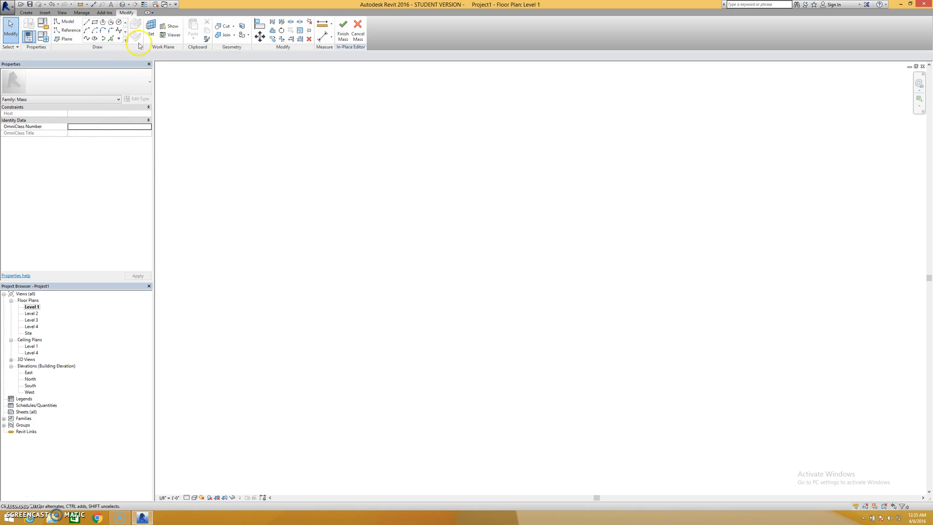
pyautogui.moveTo(78, 49)
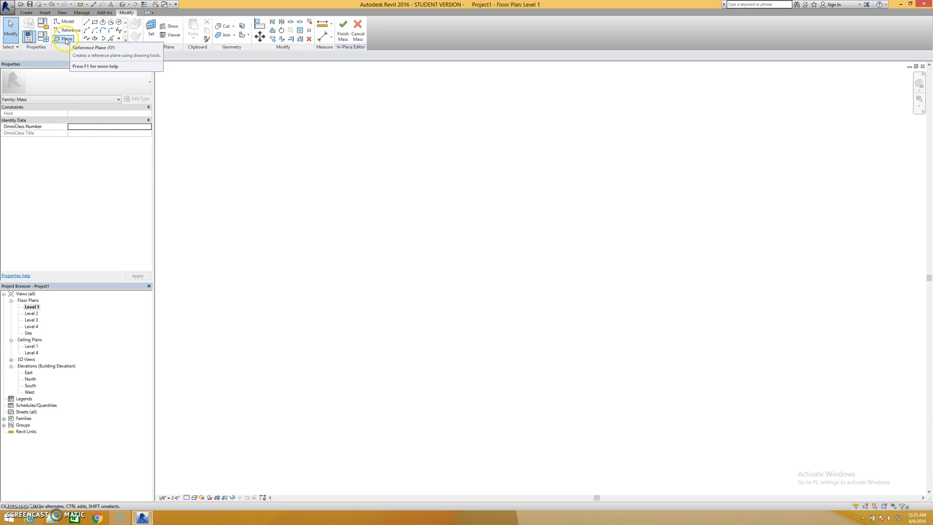
pyautogui.moveTo(63, 37)
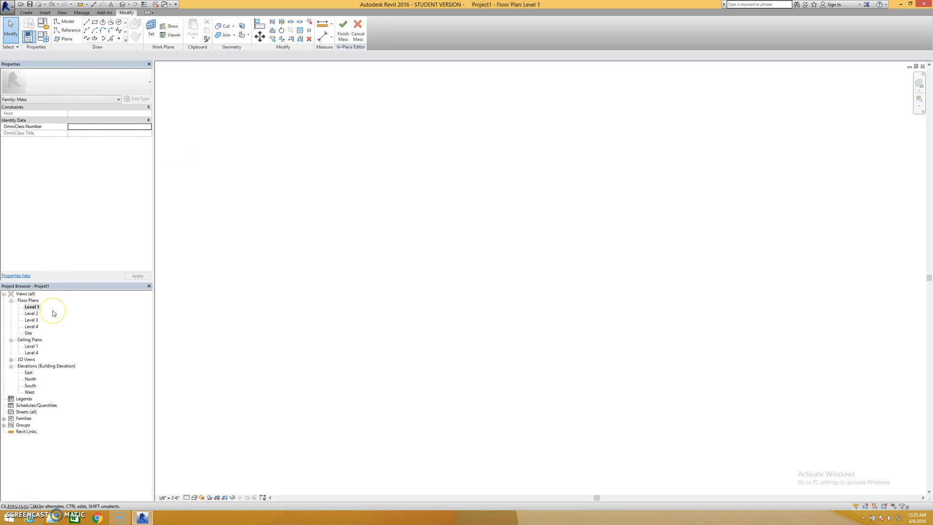
pyautogui.moveTo(53, 313)
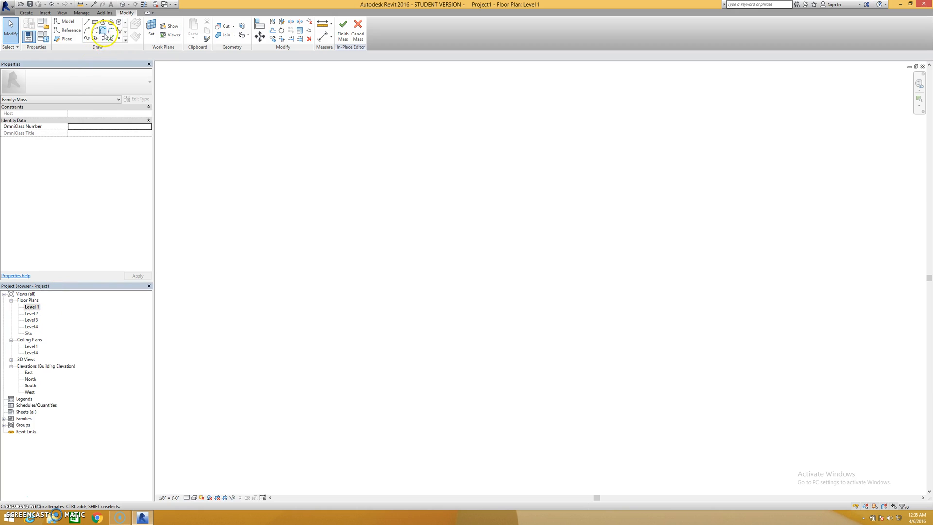
# - Draw a horizontal reference plane across the middle of the Level 1 plan
pyautogui.click(65, 38)
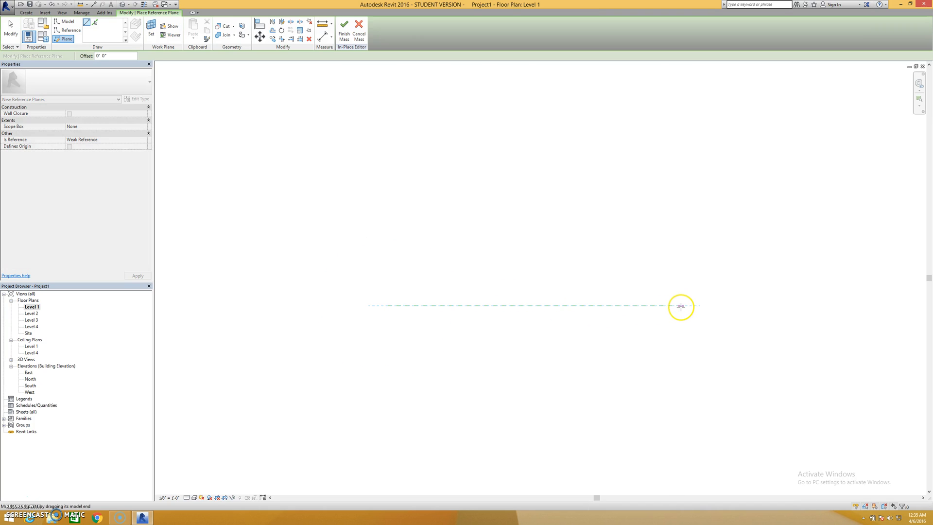
pyautogui.click(680, 306)
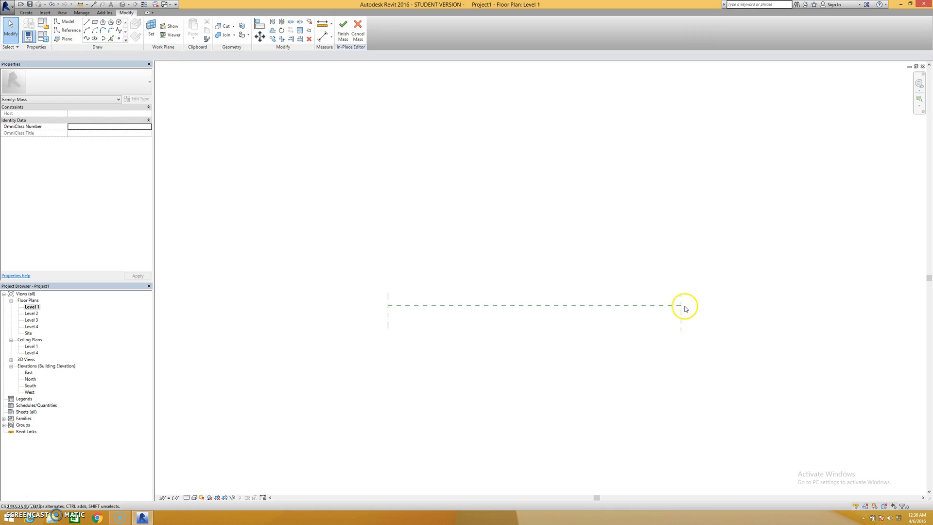
pyautogui.moveTo(360, 320)
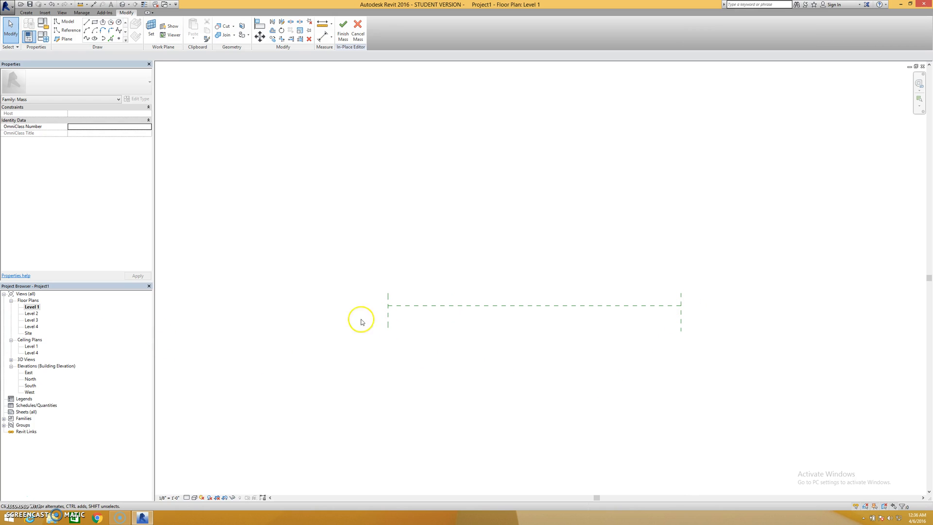
pyautogui.moveTo(398, 169)
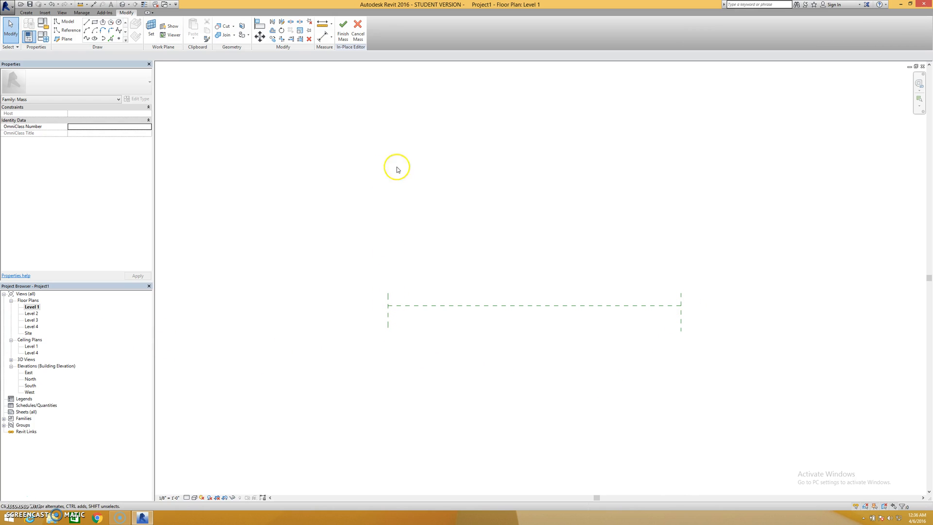
pyautogui.moveTo(40, 309)
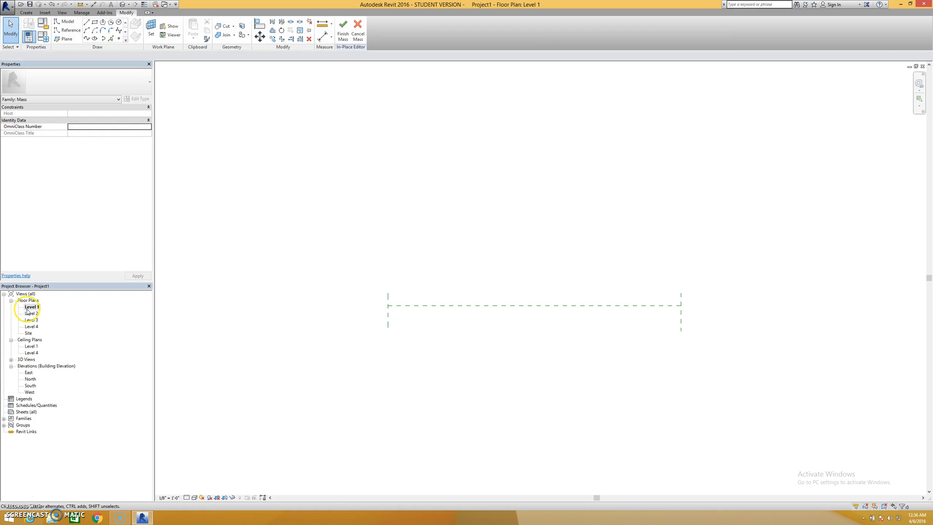
pyautogui.moveTo(255, 132)
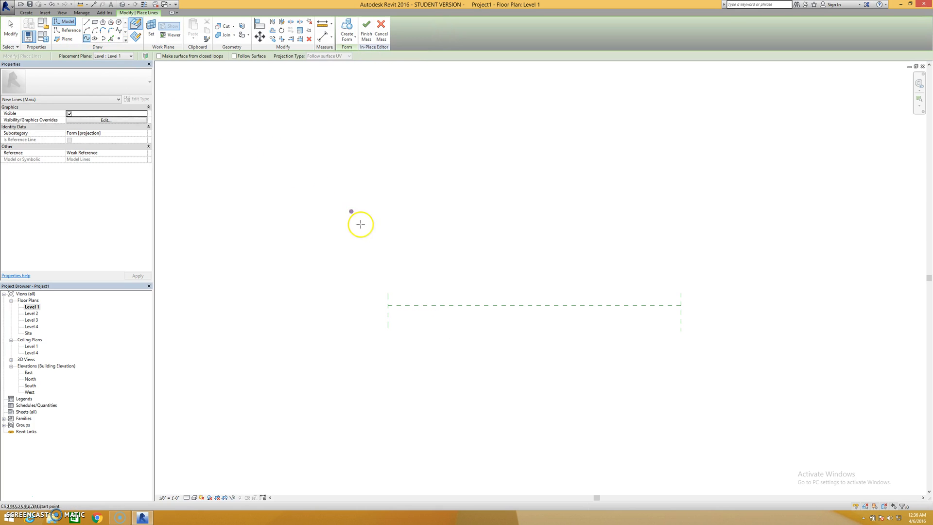
pyautogui.moveTo(388, 305)
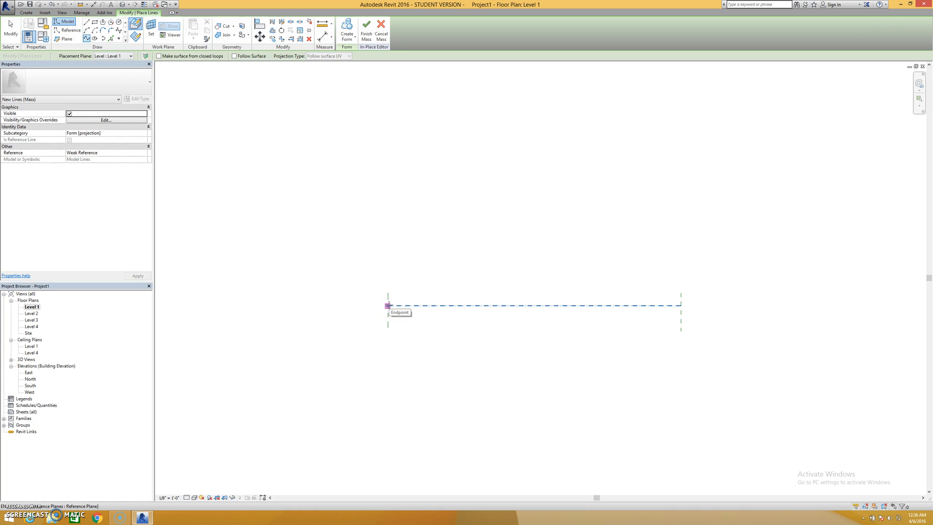
# - Draw a wavy spline along the reference plane on Level 1 and a mirrored one on Level 2
pyautogui.click(387, 306)
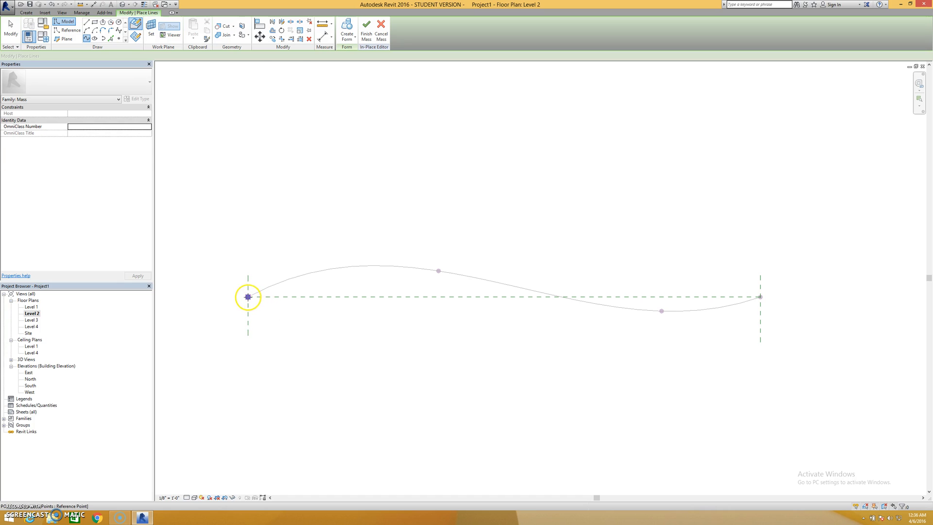
pyautogui.click(248, 297)
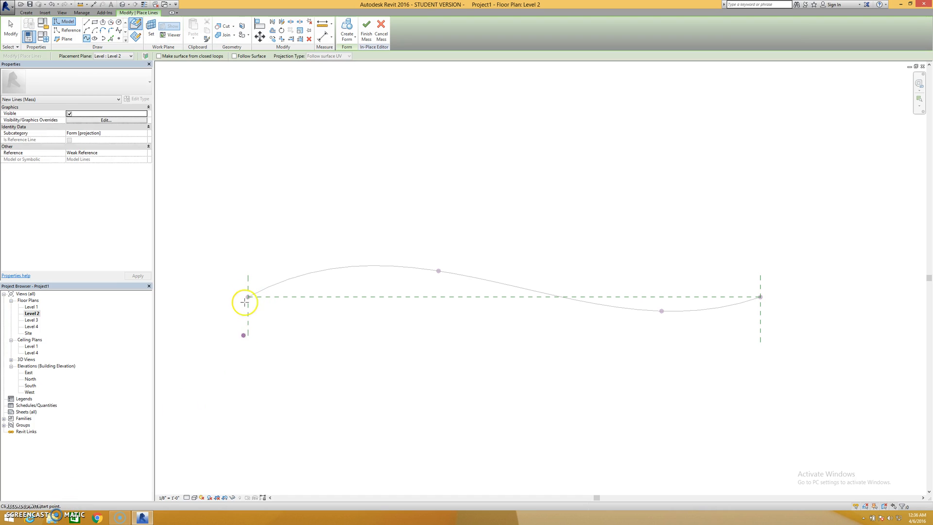
pyautogui.moveTo(248, 296)
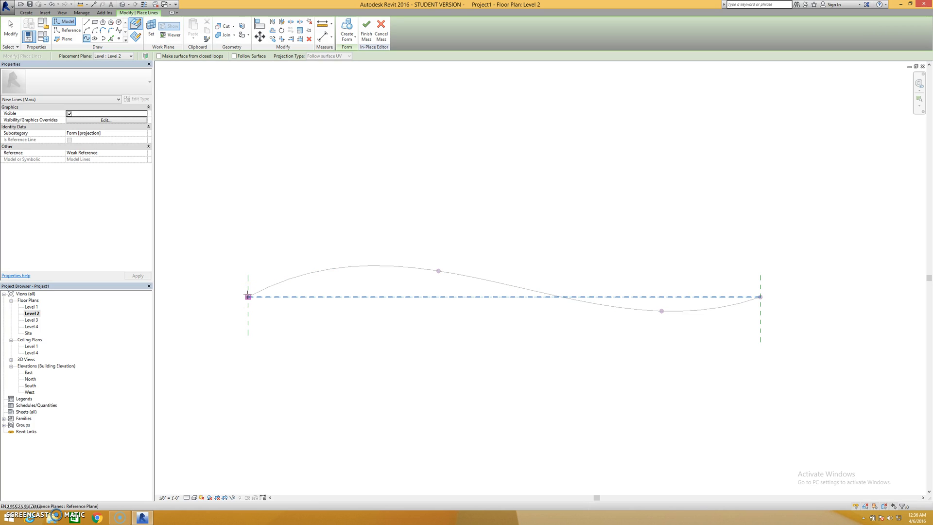
pyautogui.moveTo(248, 296)
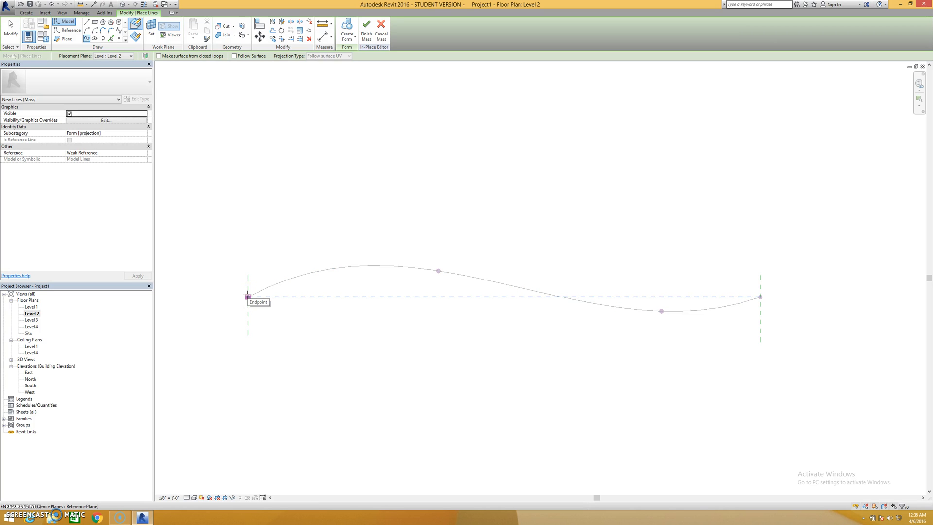
pyautogui.moveTo(248, 296)
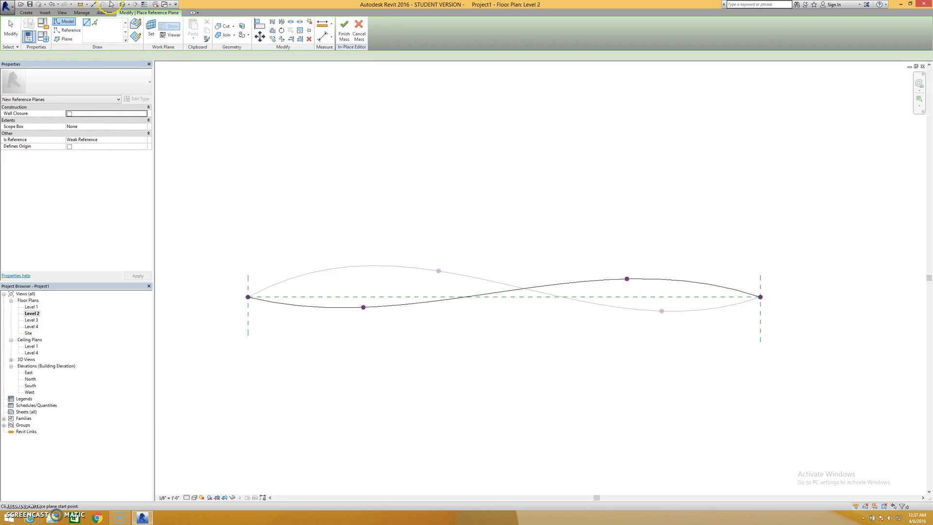
# - Check the two curves in 3D, then draw a third spline between the plane ends on Level 3
pyautogui.click(65, 38)
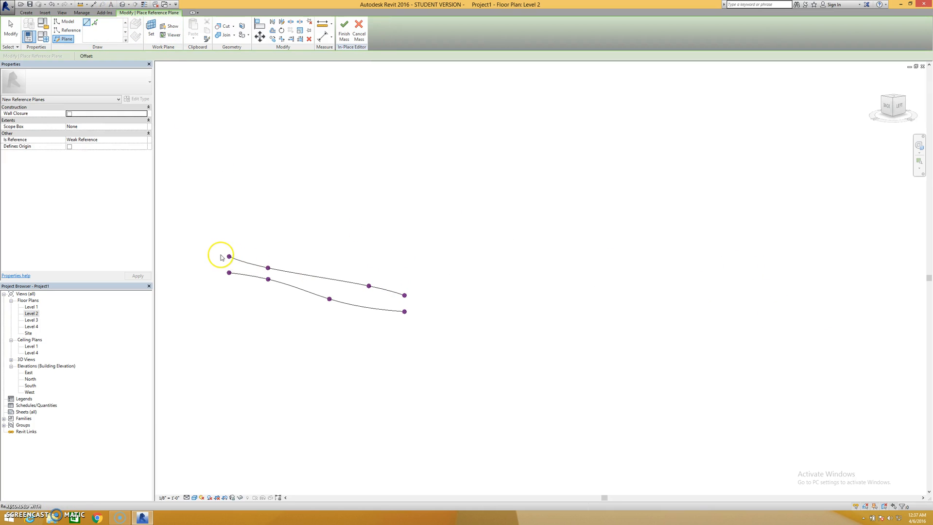
pyautogui.click(229, 257)
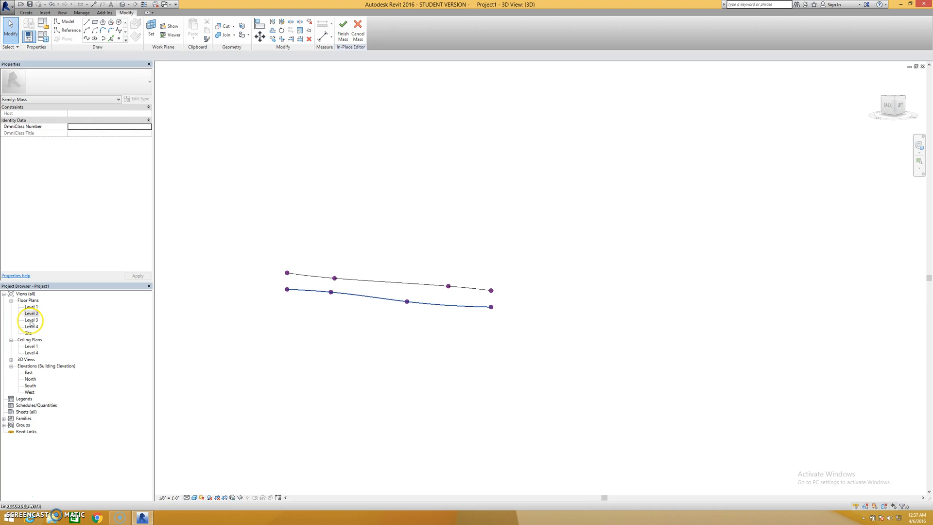
pyautogui.doubleClick(31, 320)
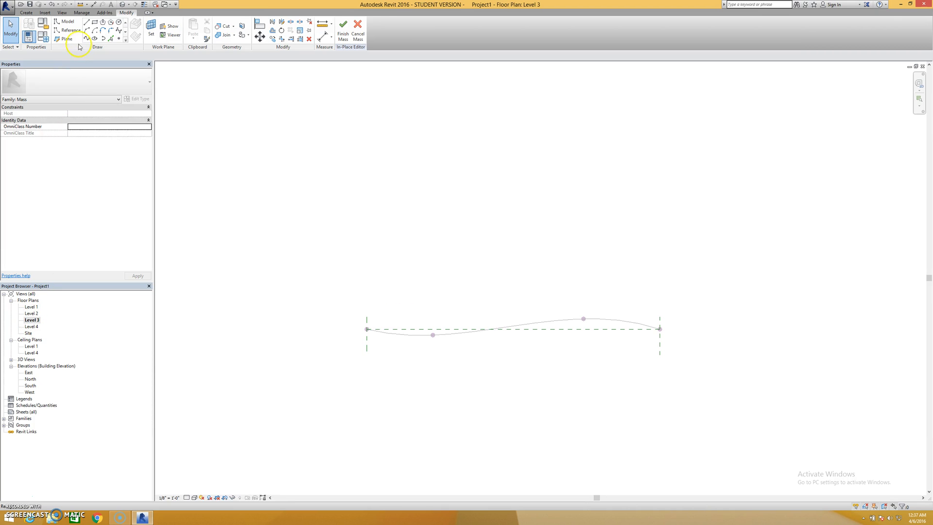
pyautogui.click(65, 21)
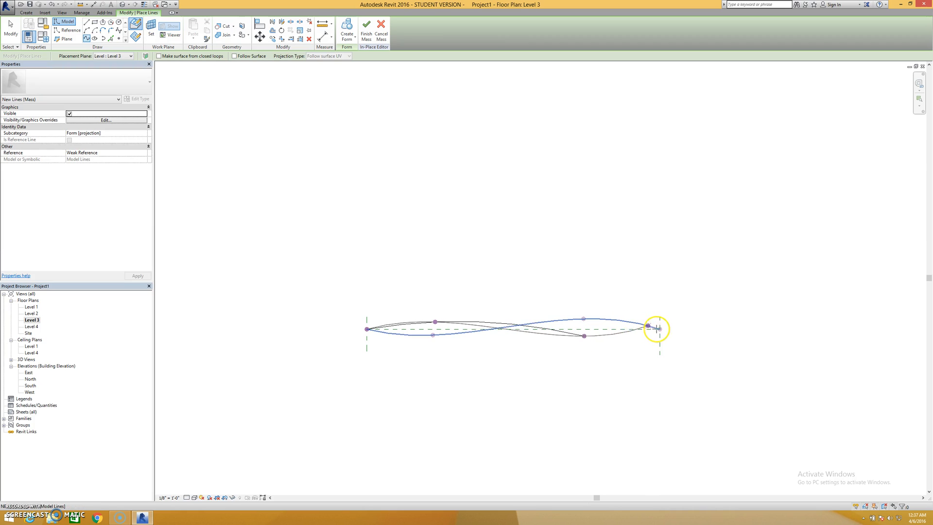
pyautogui.click(657, 328)
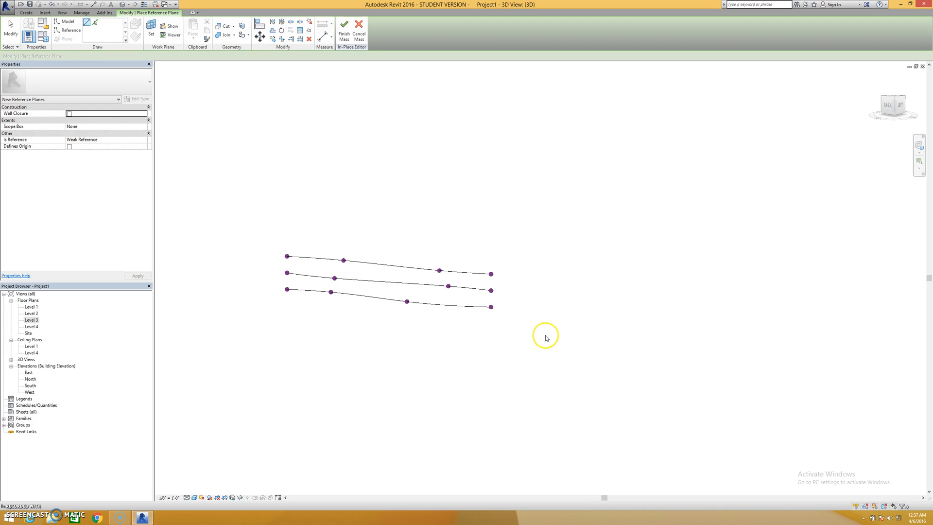
# - Loft a surface form through the three splines and show it in Consistent Colors
pyautogui.click(388, 283)
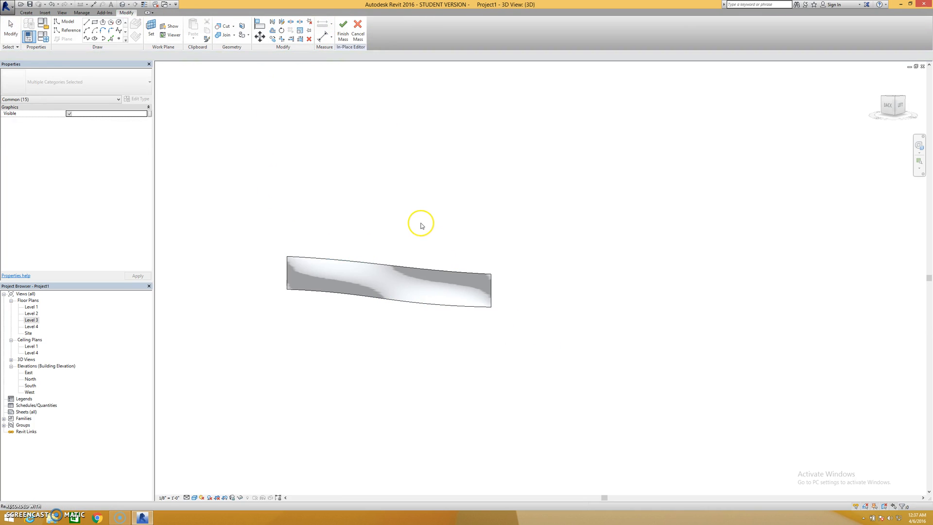
pyautogui.click(387, 280)
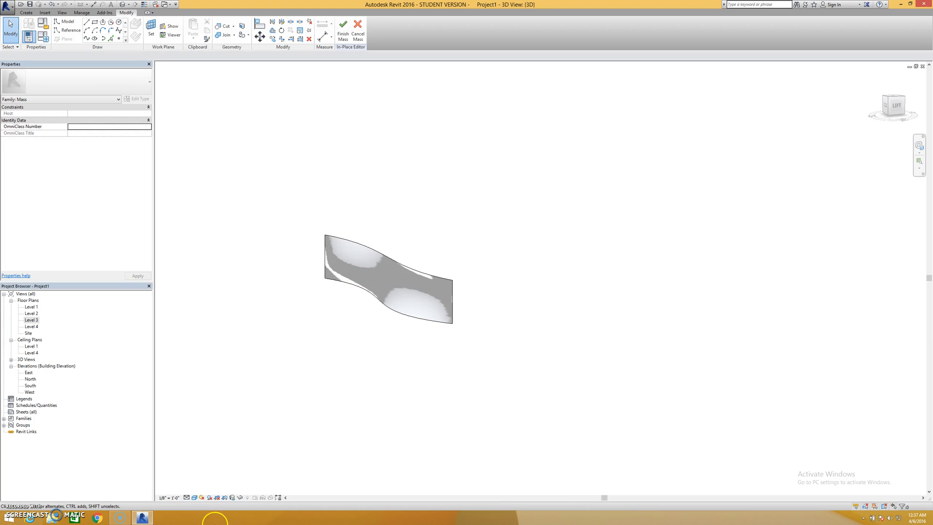
pyautogui.click(195, 497)
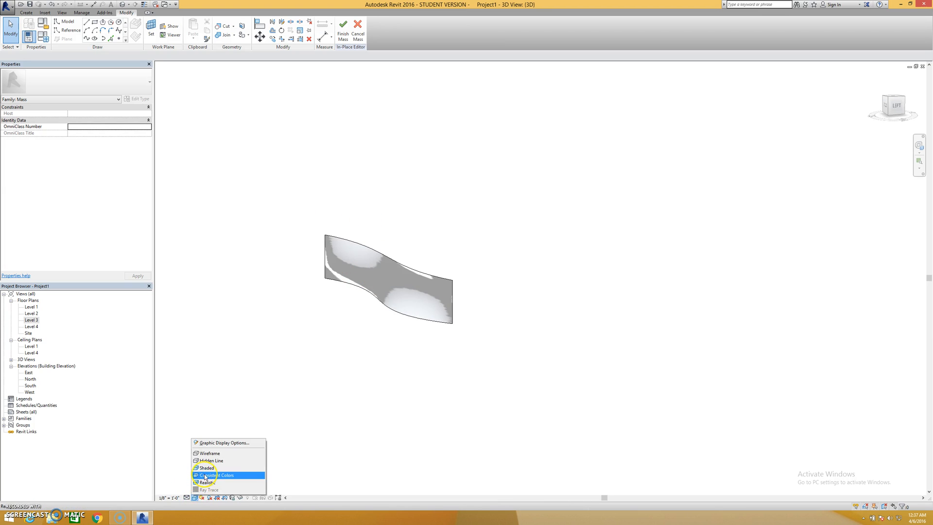
pyautogui.click(221, 475)
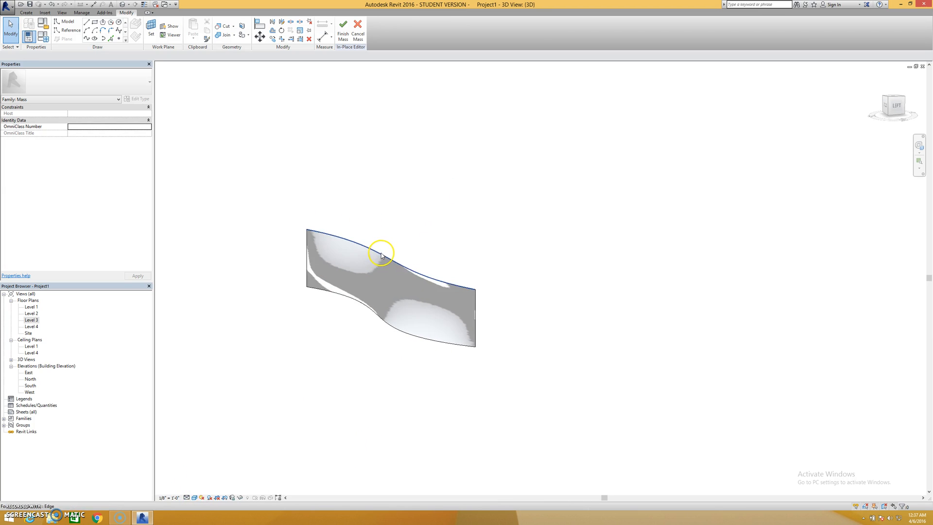
# - Edit the top edge profile of the surface, dragging a spline point to reshape it
pyautogui.click(381, 249)
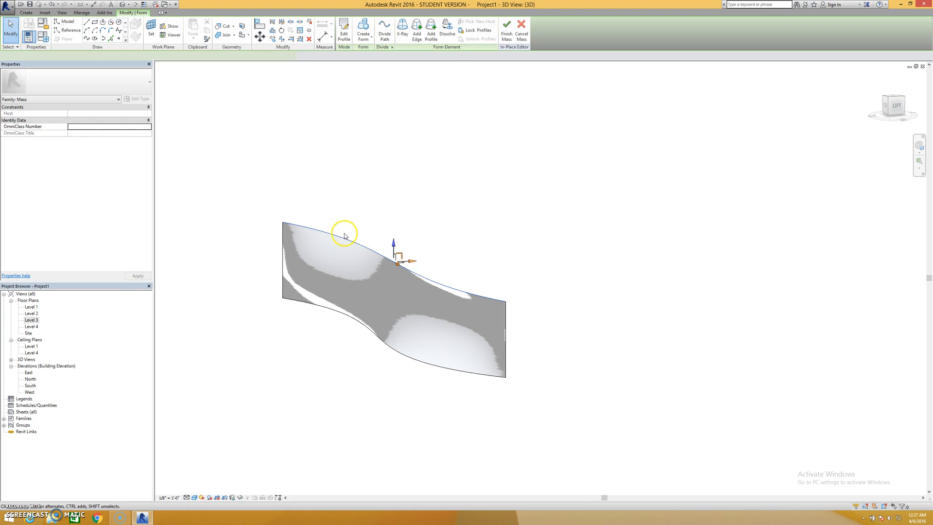
pyautogui.click(344, 232)
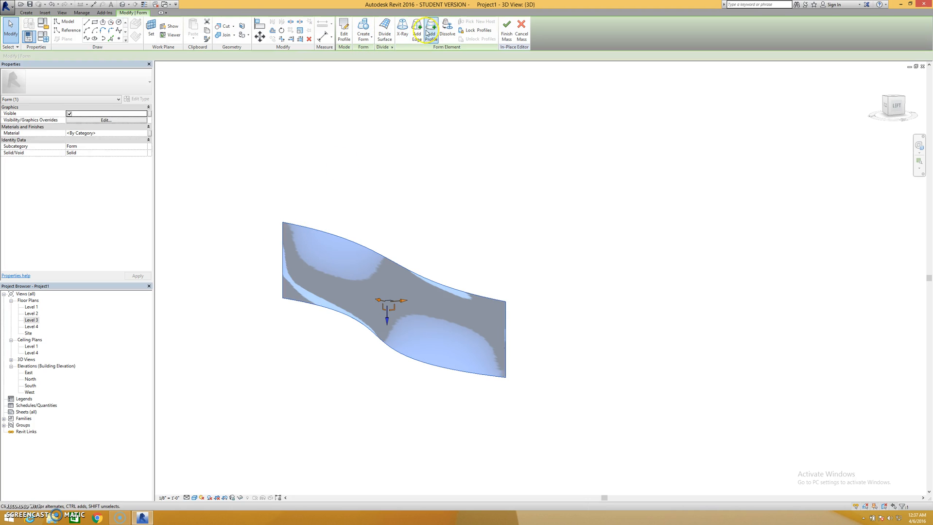
pyautogui.moveTo(435, 78)
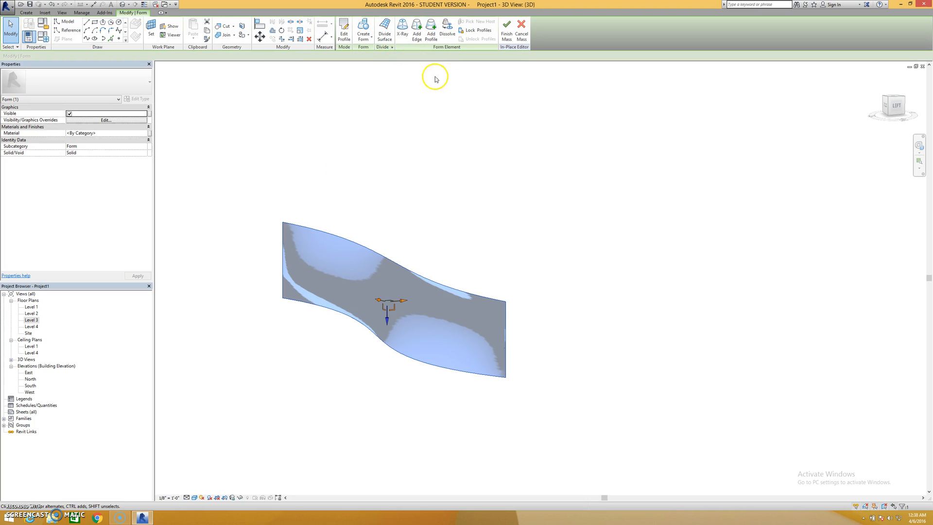
pyautogui.moveTo(430, 33)
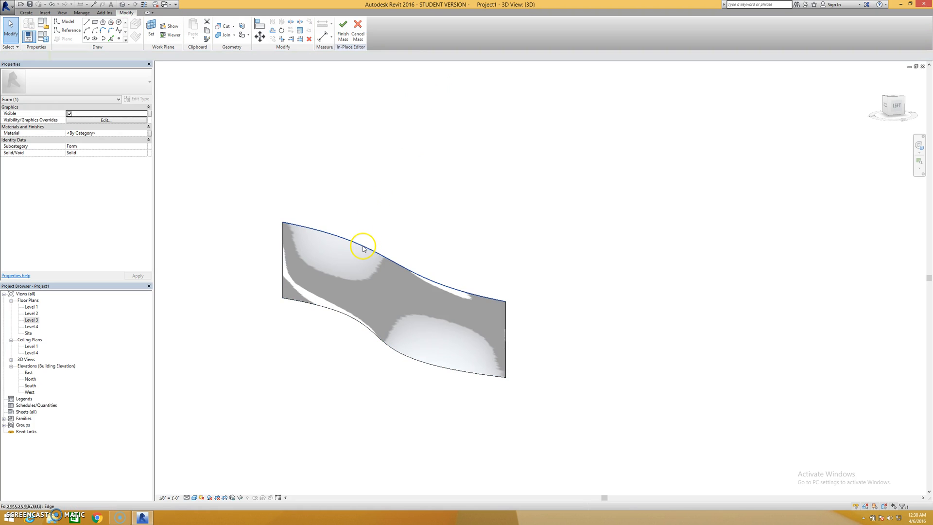
pyautogui.click(363, 246)
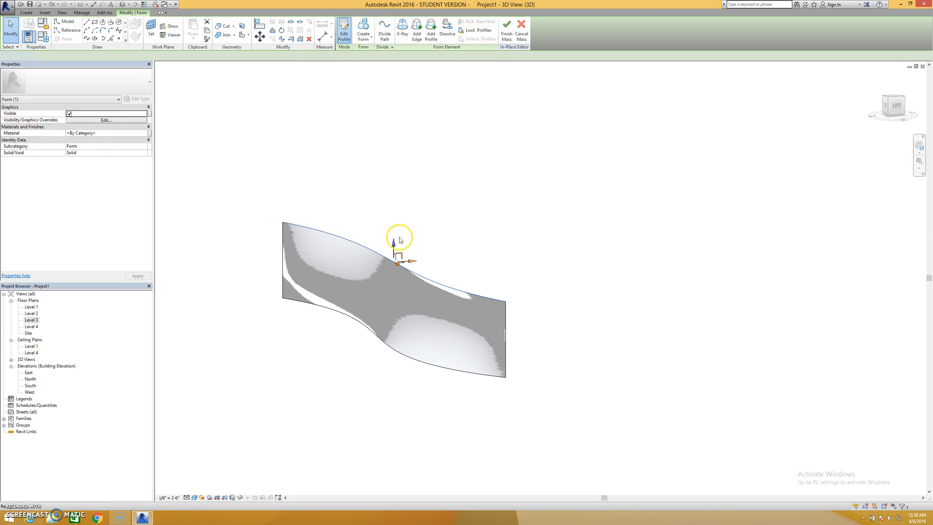
pyautogui.click(343, 31)
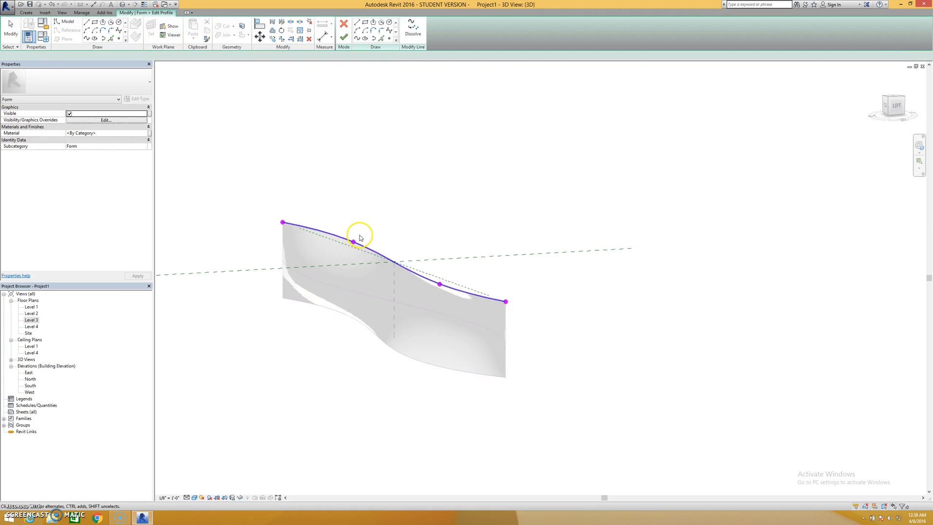
pyautogui.click(352, 242)
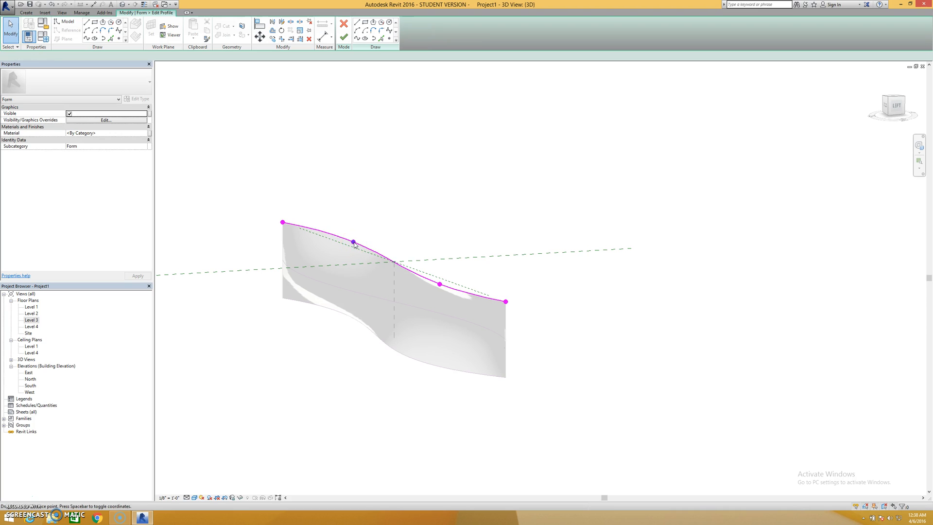
pyautogui.click(351, 242)
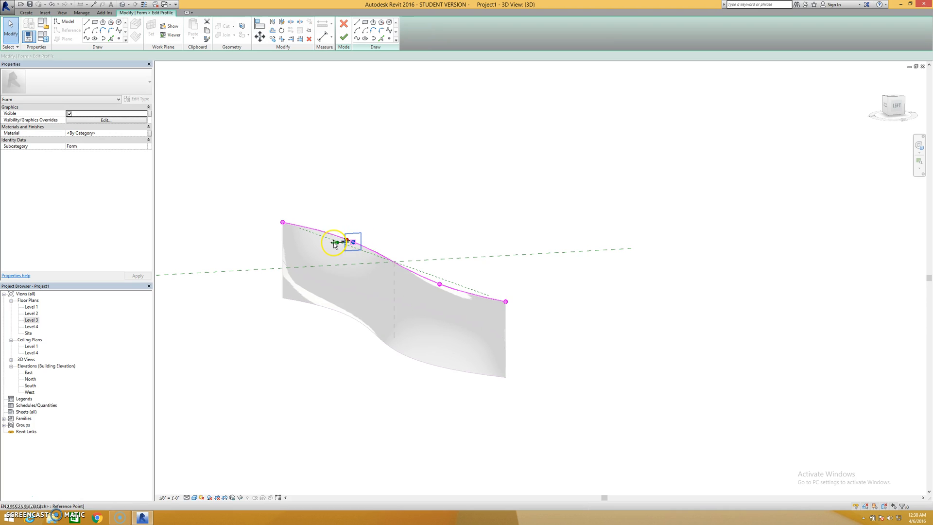
pyautogui.click(430, 280)
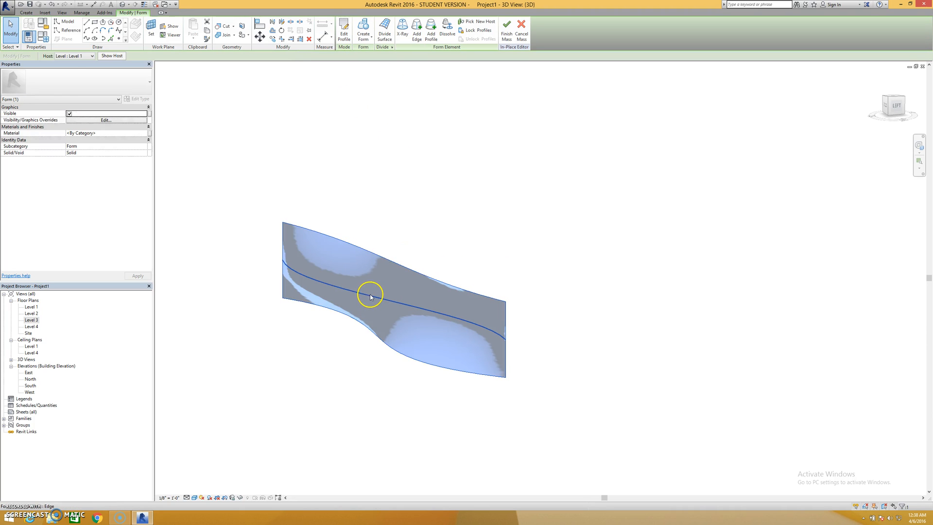
# - Reshape the middle profile curve by moving a point, then finish the in-place mass
pyautogui.click(370, 296)
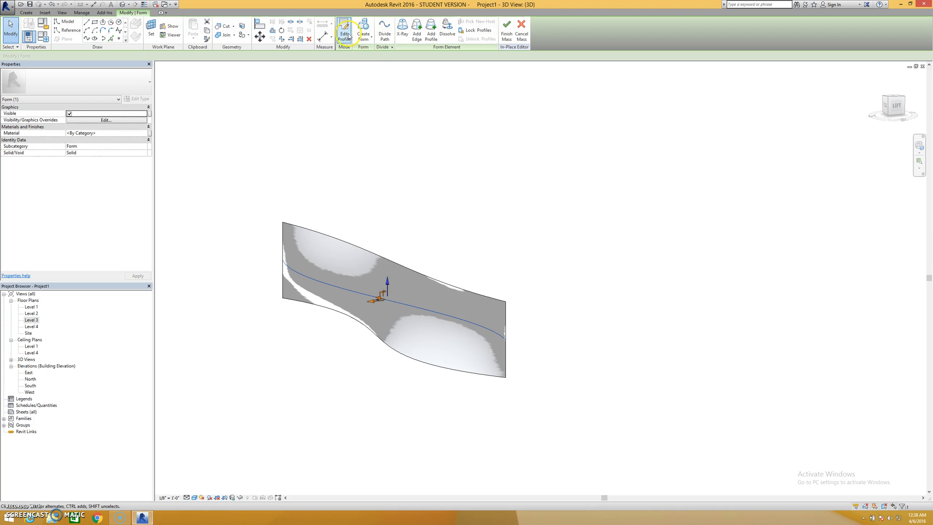
pyautogui.click(344, 30)
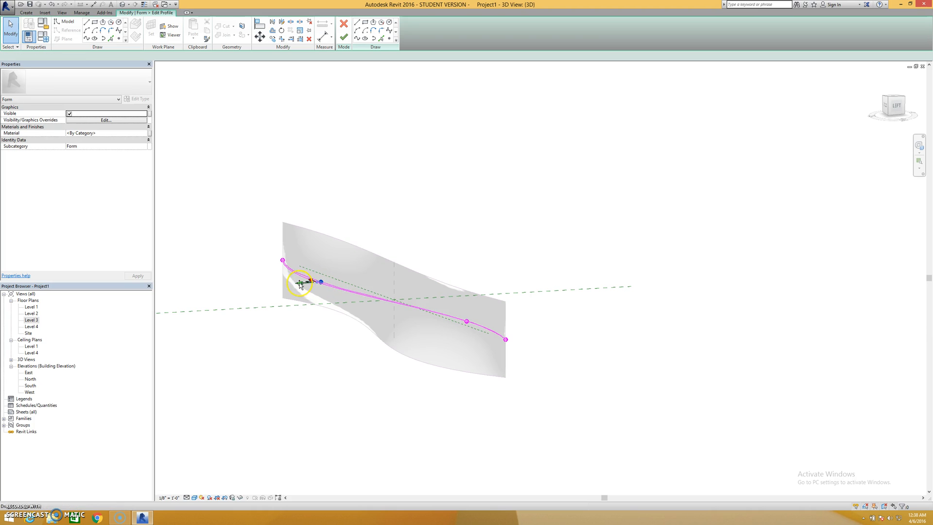
pyautogui.click(344, 37)
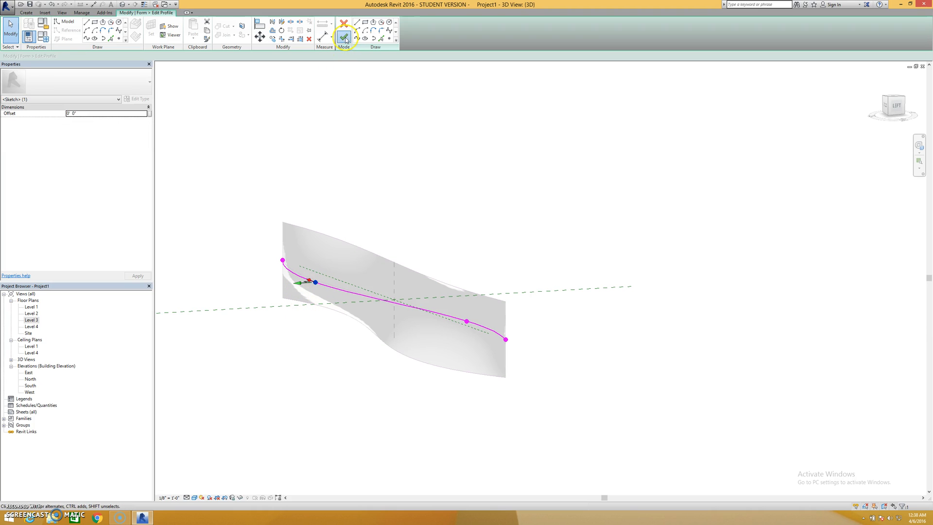
pyautogui.click(343, 34)
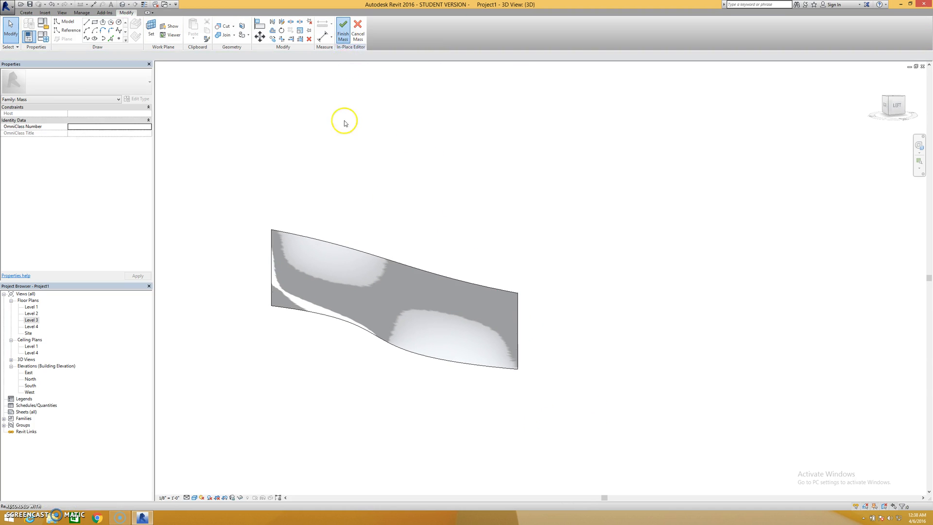
pyautogui.click(343, 33)
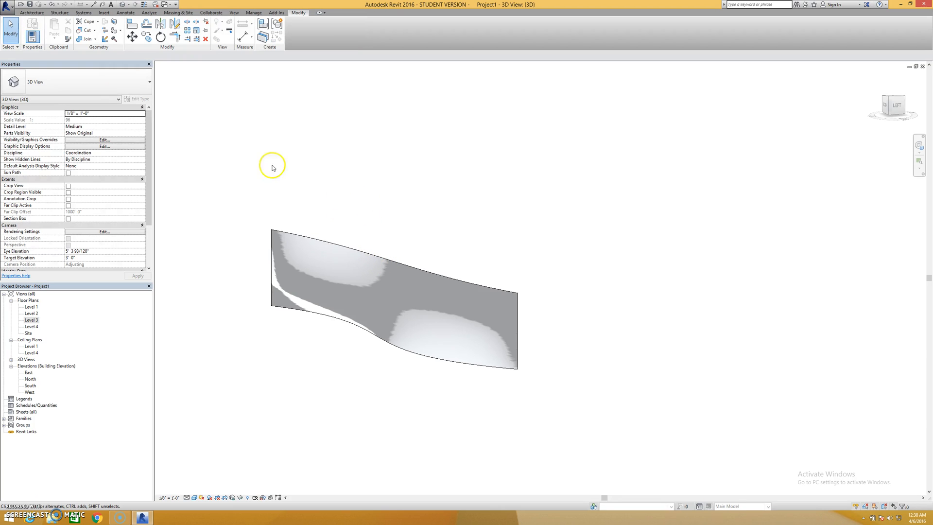
pyautogui.click(31, 13)
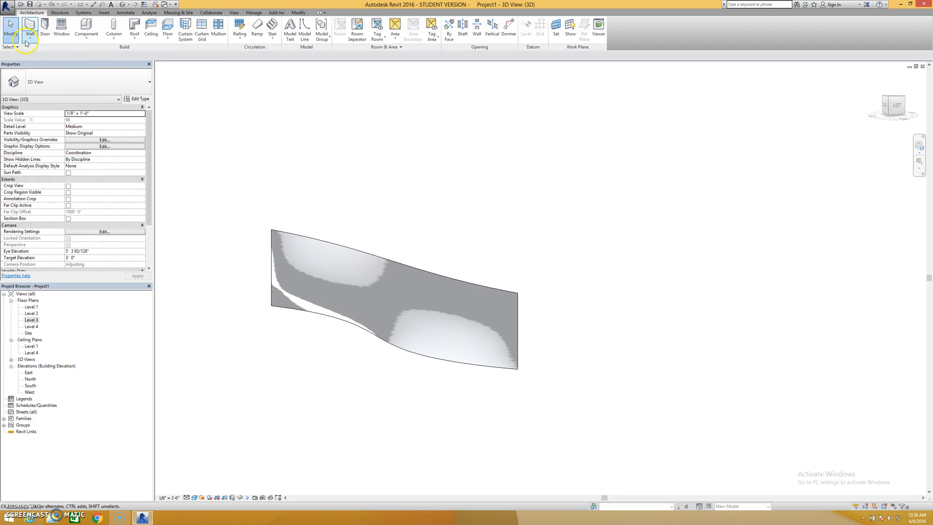
# - Start an architectural wall with the Basic Wall GLASS type and review its half-inch glass layer
pyautogui.click(29, 27)
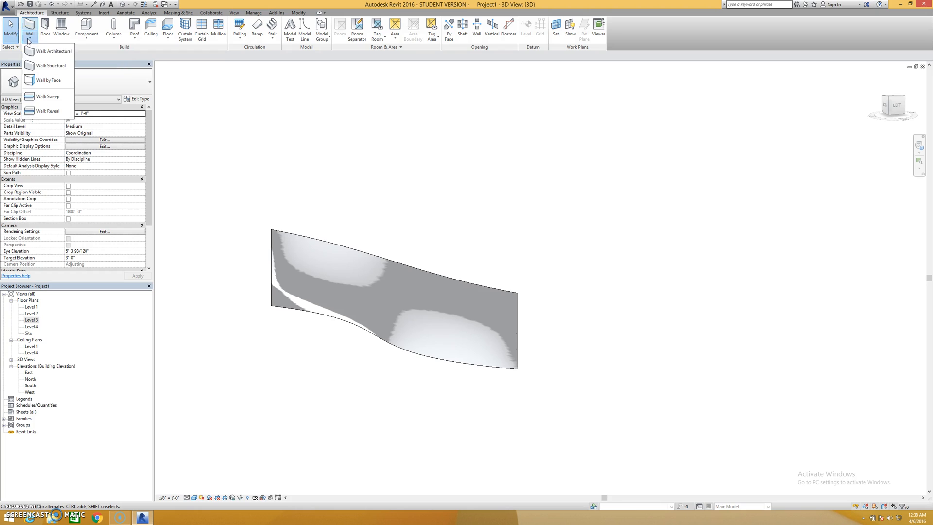
pyautogui.moveTo(50, 51)
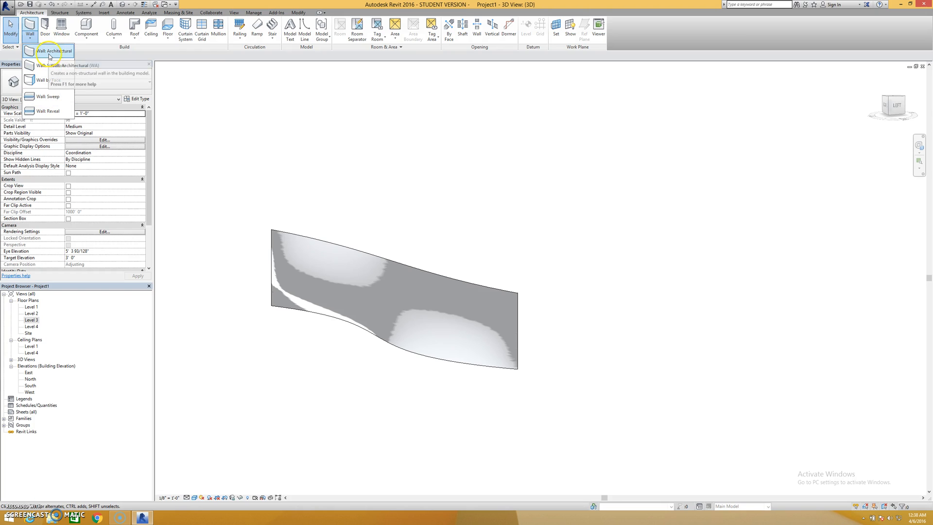
pyautogui.click(52, 64)
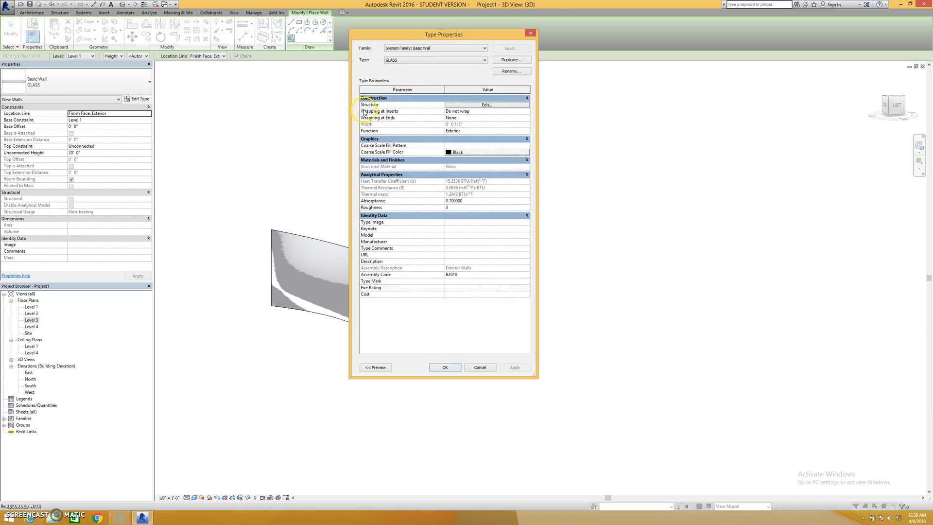
pyautogui.click(486, 105)
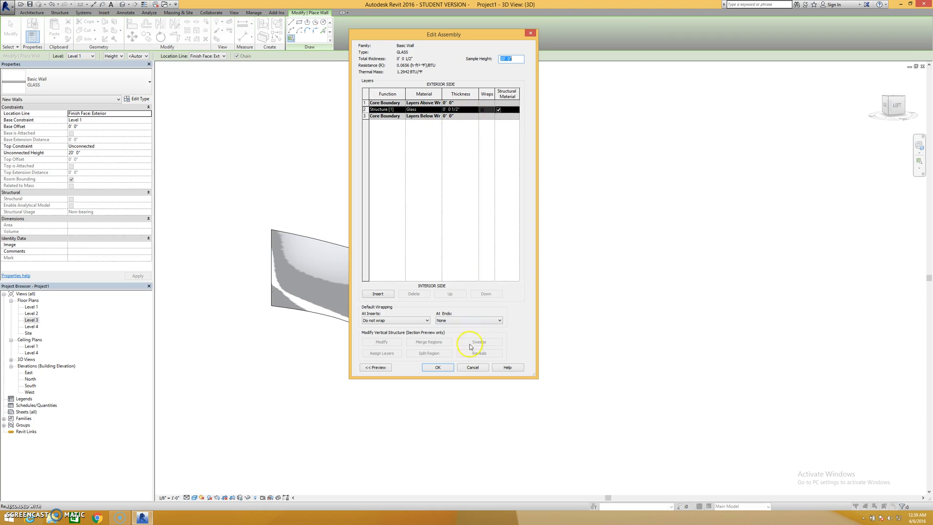
pyautogui.click(437, 367)
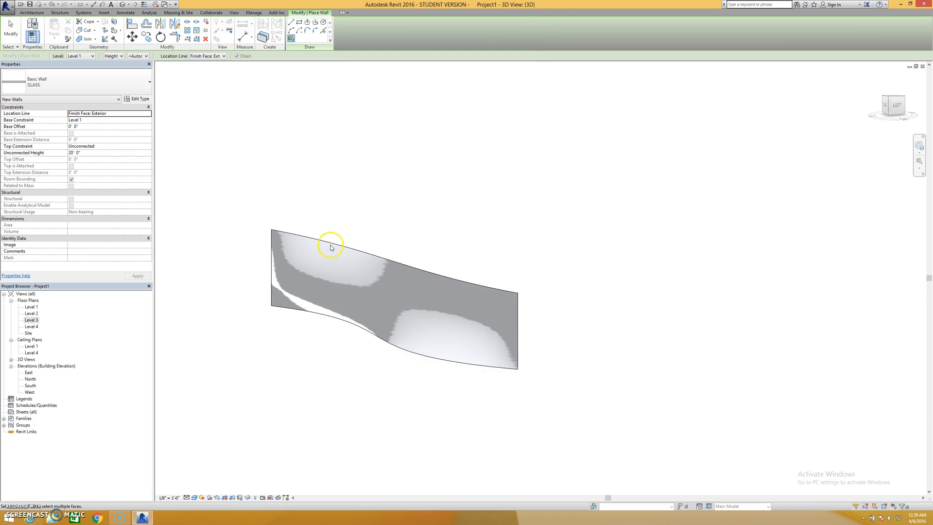
pyautogui.click(31, 13)
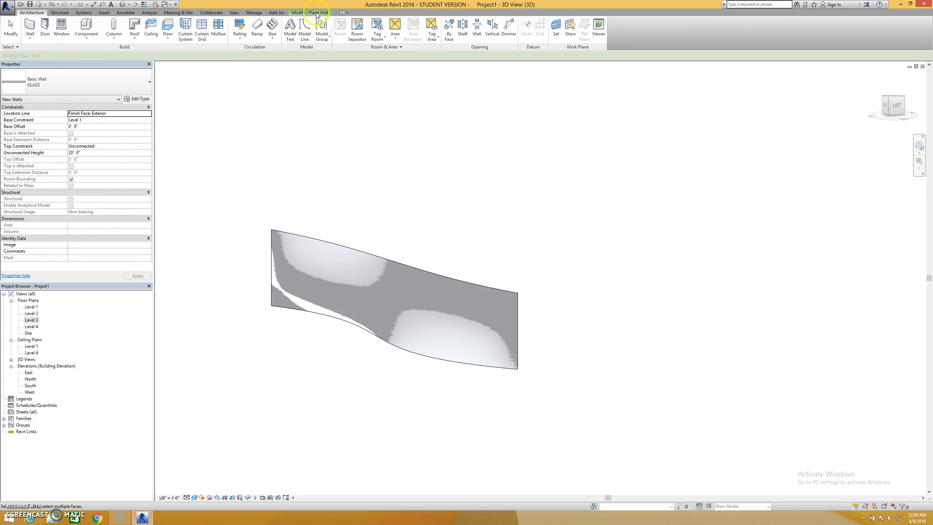
# - Place a glass wall on the curved mass face and delete the Aluminum mullion sweep from its type
pyautogui.click(329, 246)
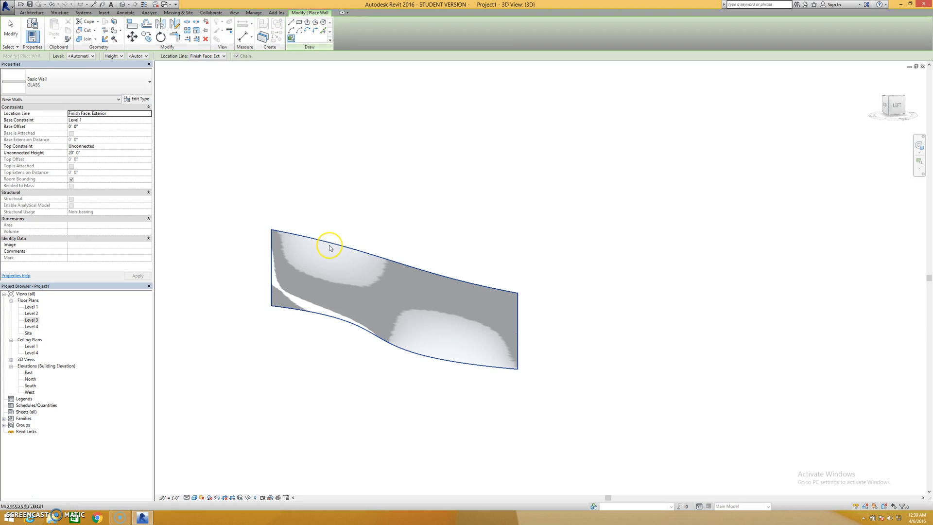
pyautogui.click(329, 247)
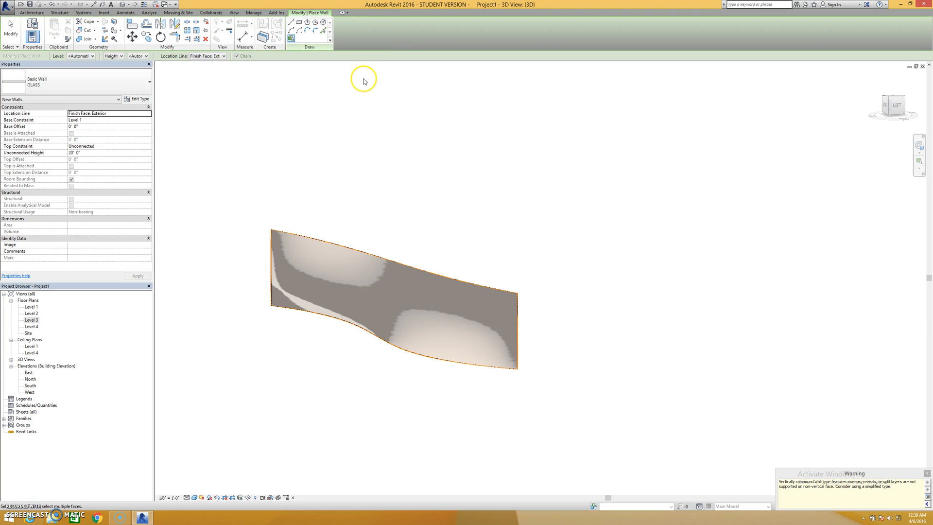
pyautogui.moveTo(227, 69)
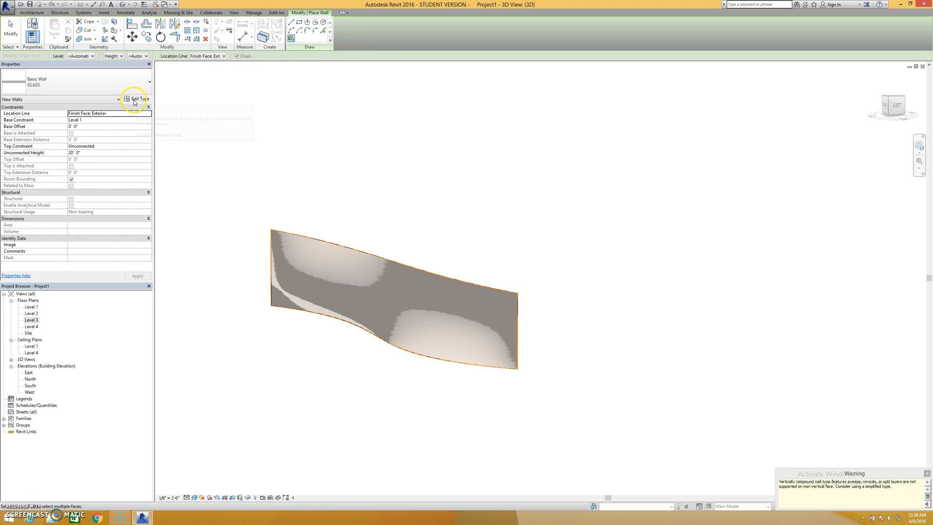
pyautogui.click(139, 98)
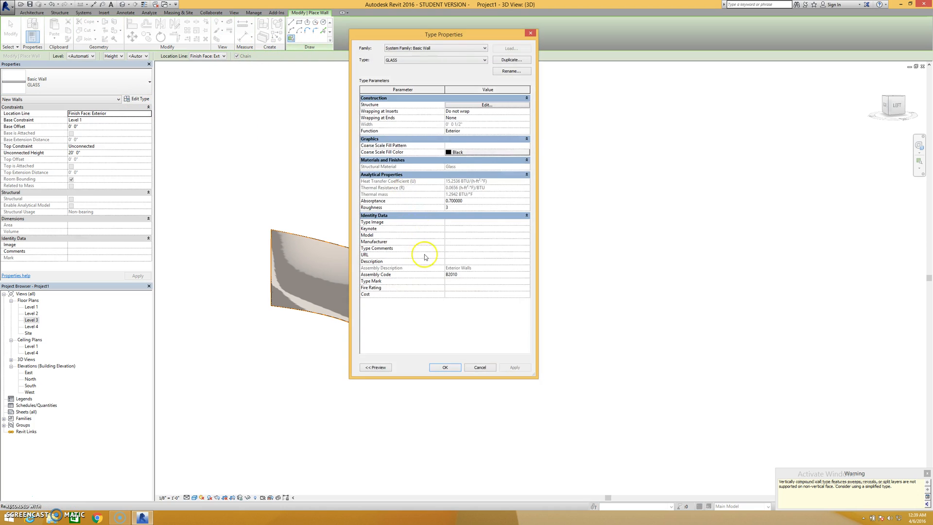
pyautogui.click(486, 105)
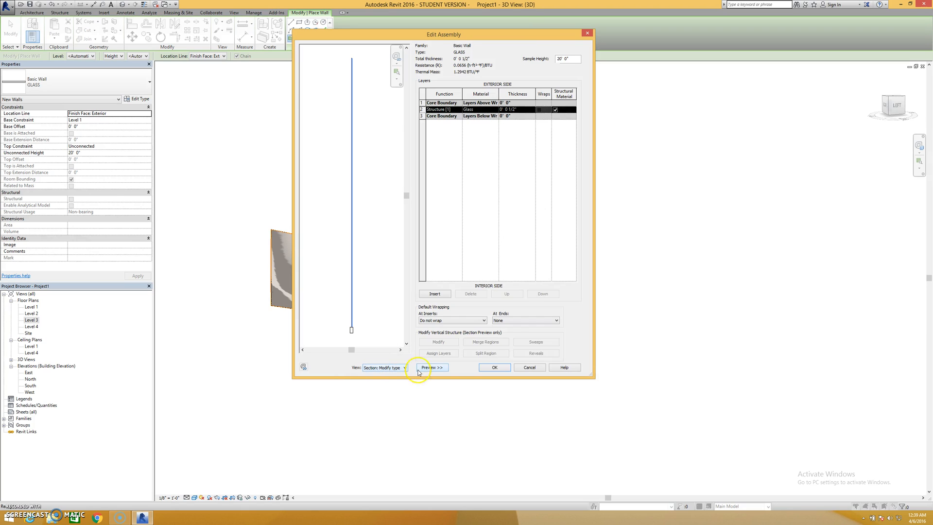
pyautogui.click(534, 341)
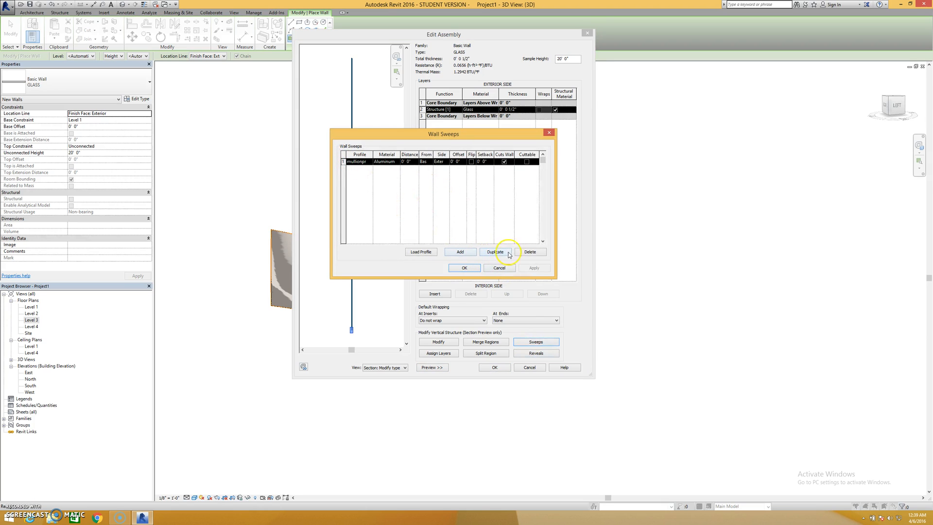
pyautogui.click(528, 251)
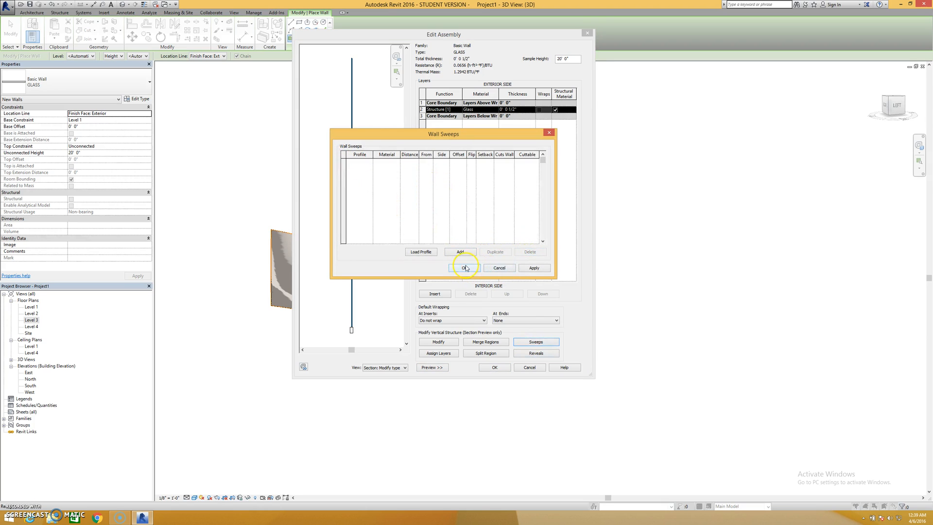
pyautogui.click(465, 268)
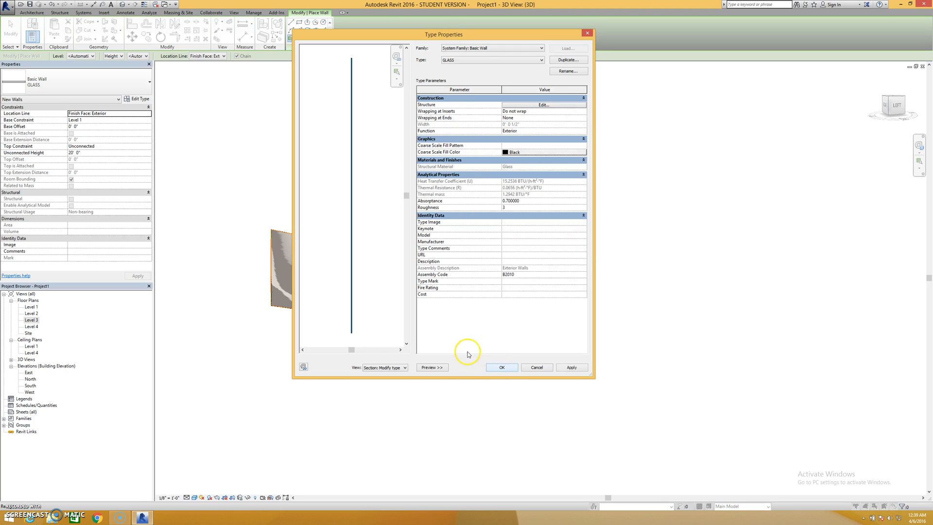
# - Accept the wall type changes and bring both curved masses into the 3D view
pyautogui.click(501, 367)
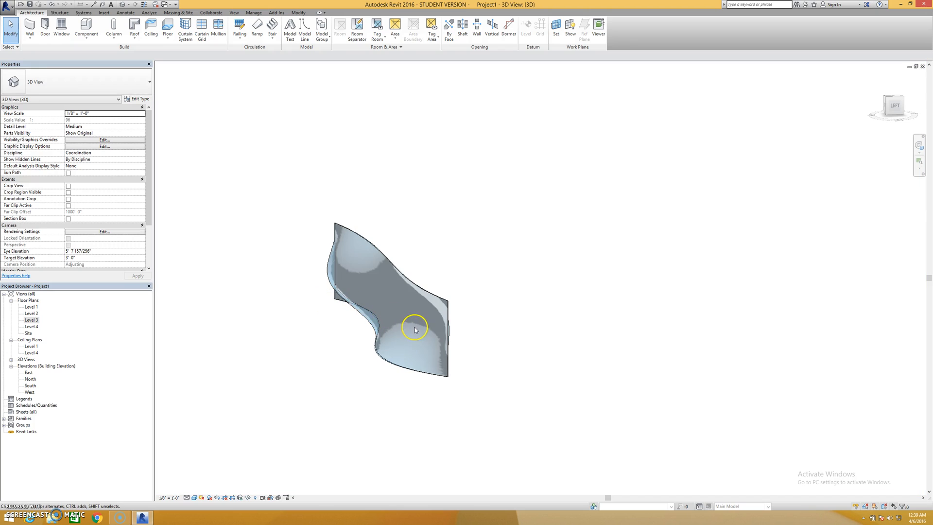
pyautogui.click(415, 329)
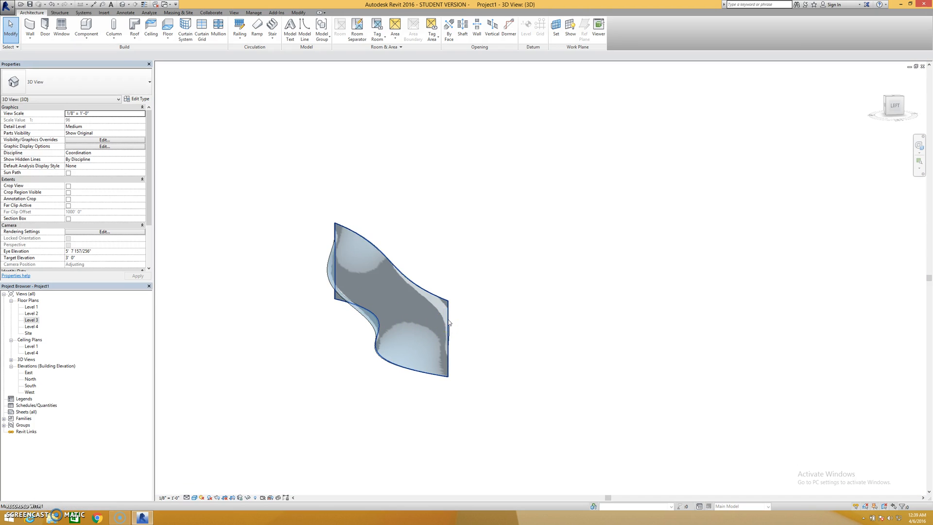
pyautogui.click(387, 297)
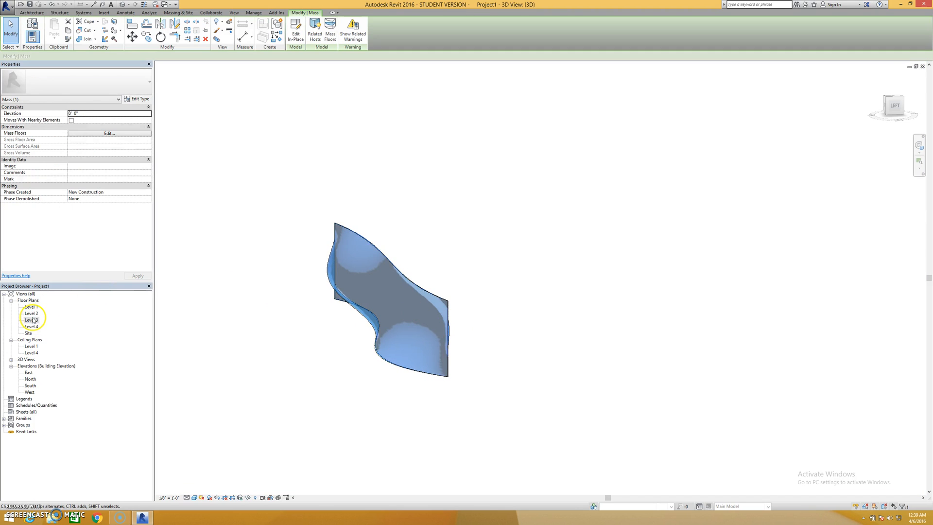
pyautogui.doubleClick(32, 320)
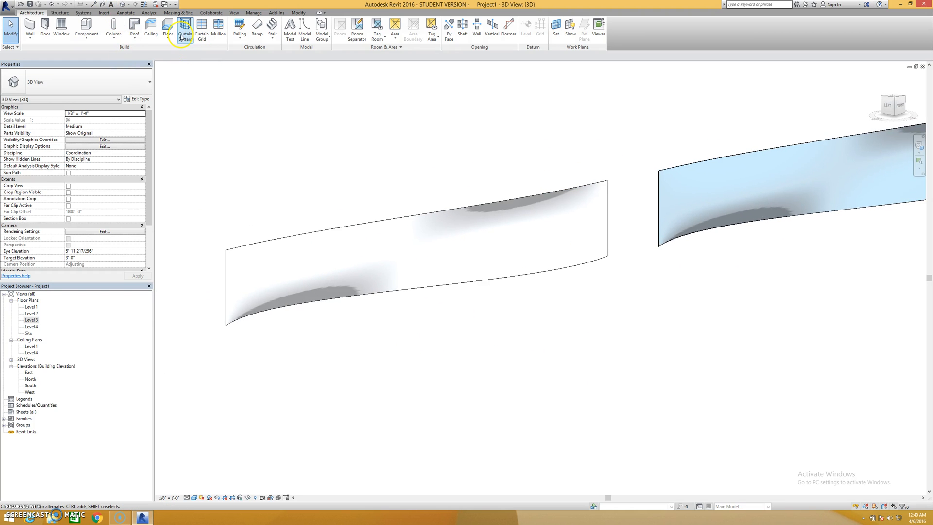
# - Start a curtain system on the left curved face and duplicate its type as 'glass'
pyautogui.click(184, 29)
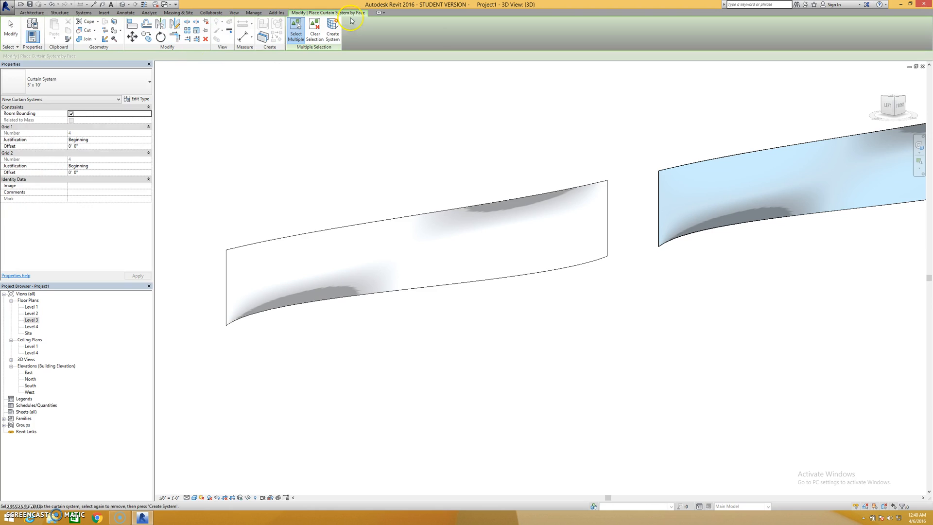
pyautogui.click(308, 226)
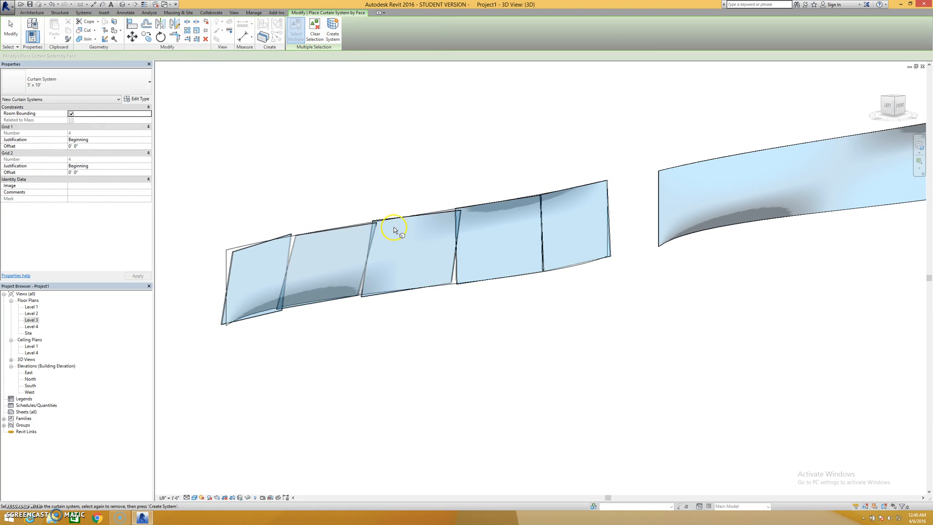
pyautogui.moveTo(320, 201)
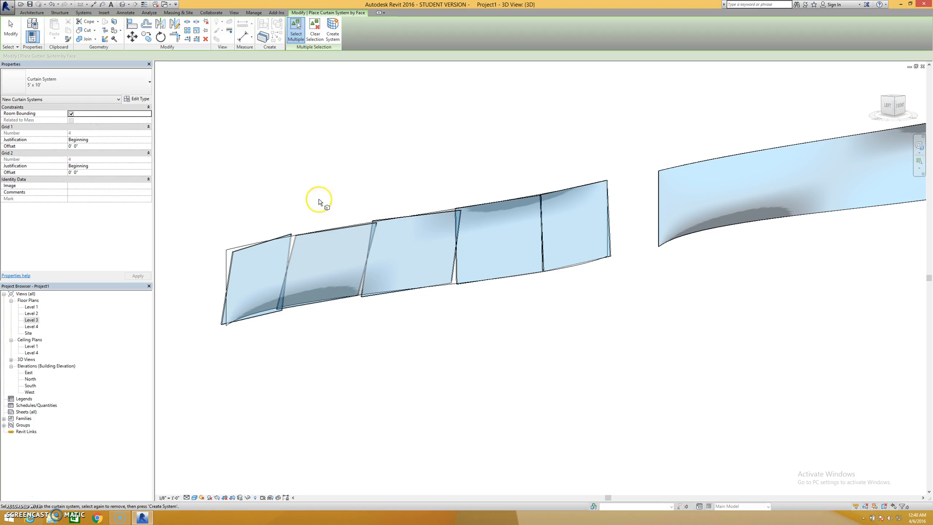
pyautogui.moveTo(139, 105)
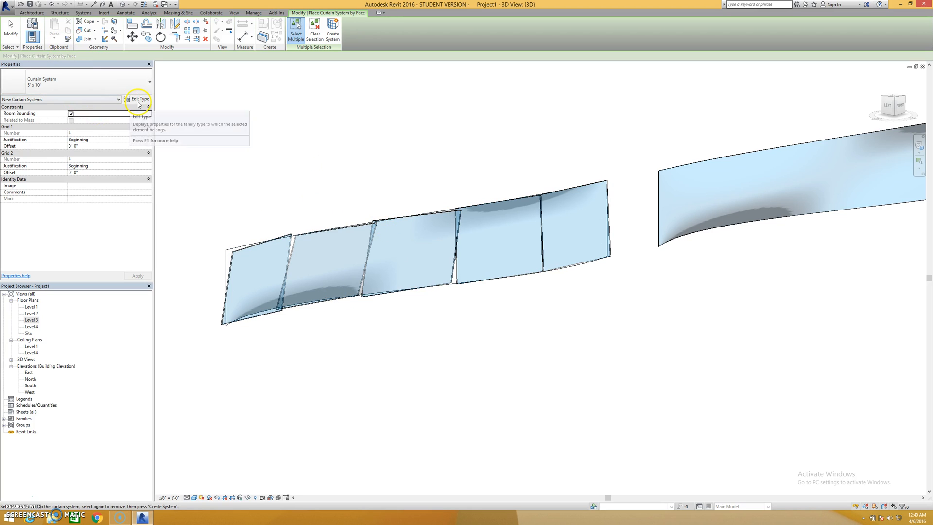
pyautogui.click(126, 99)
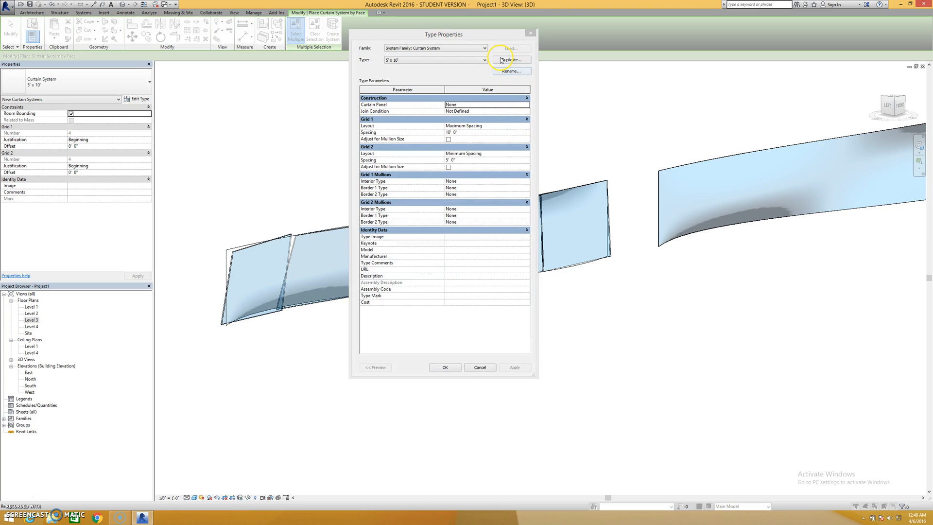
pyautogui.click(510, 59)
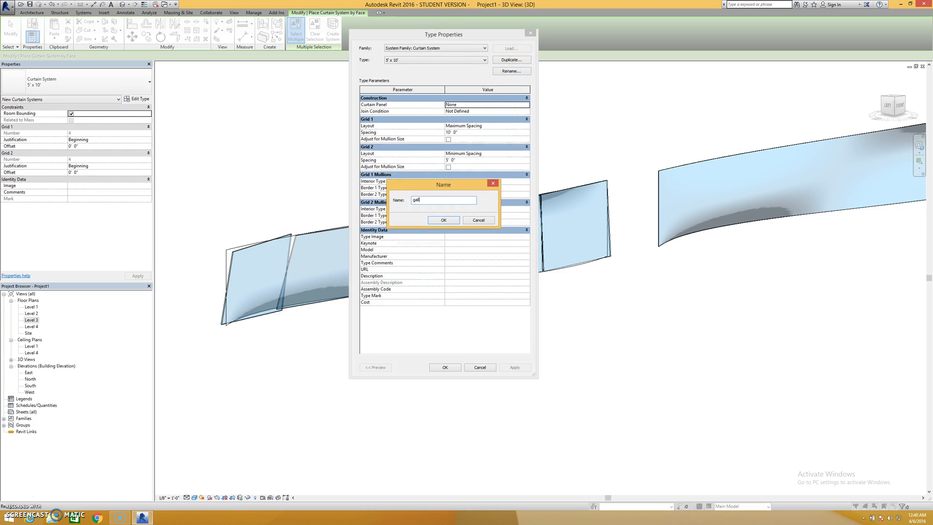
pyautogui.write('glass')
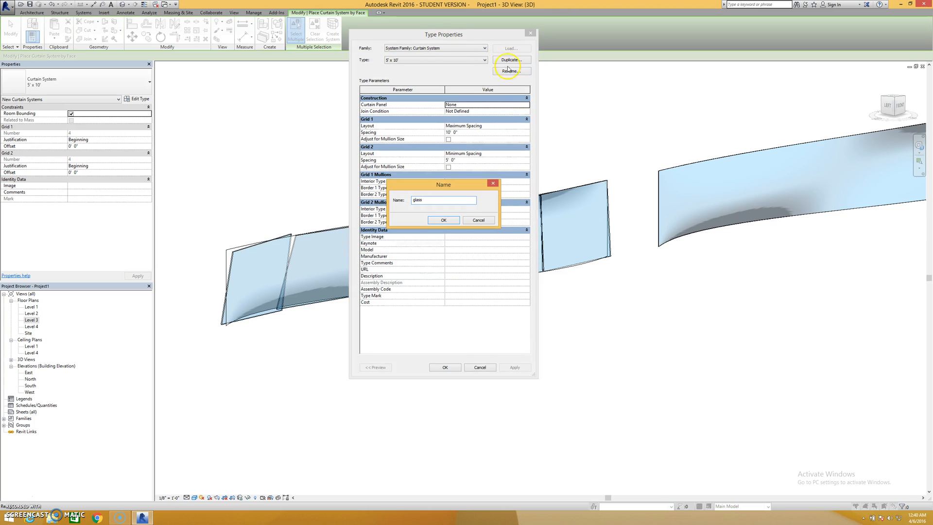
pyautogui.click(443, 219)
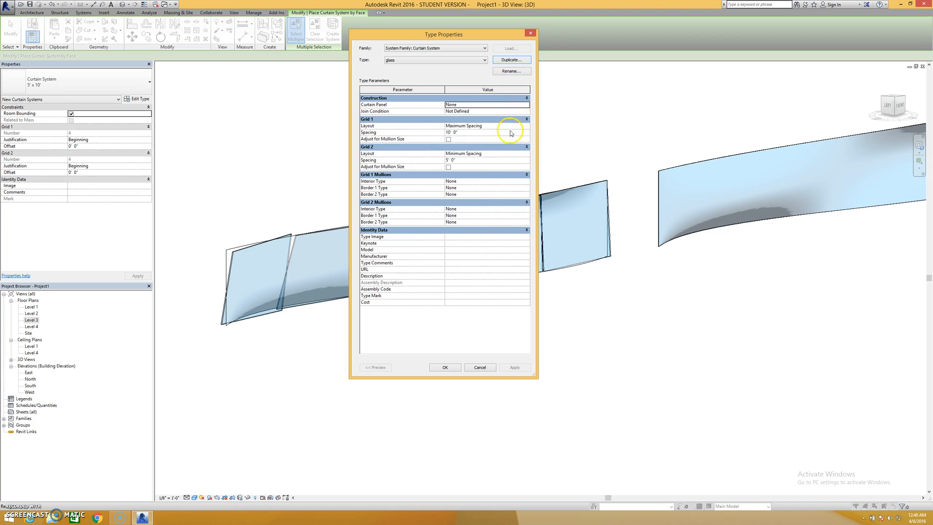
# - Set Grid 1 and Grid 2 layout to Fixed Number, with 10 divisions along Grid 1
pyautogui.click(486, 125)
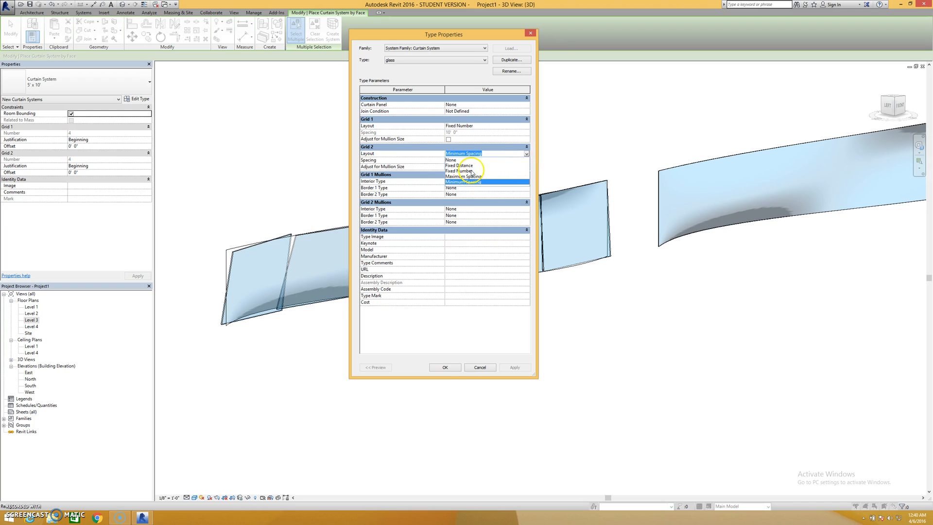
pyautogui.click(458, 165)
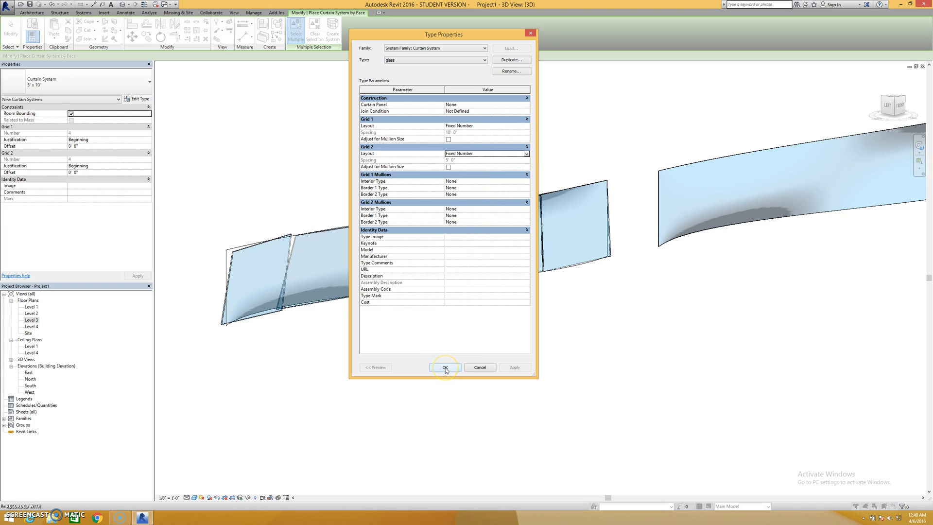
pyautogui.click(443, 367)
pyautogui.write('10')
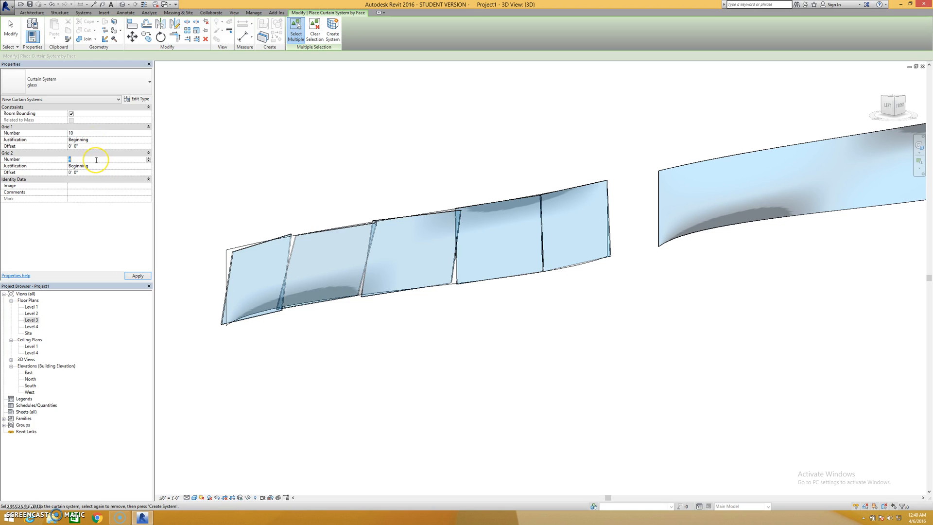
# - Create the curtain system on the picked face and select it
pyautogui.click(137, 275)
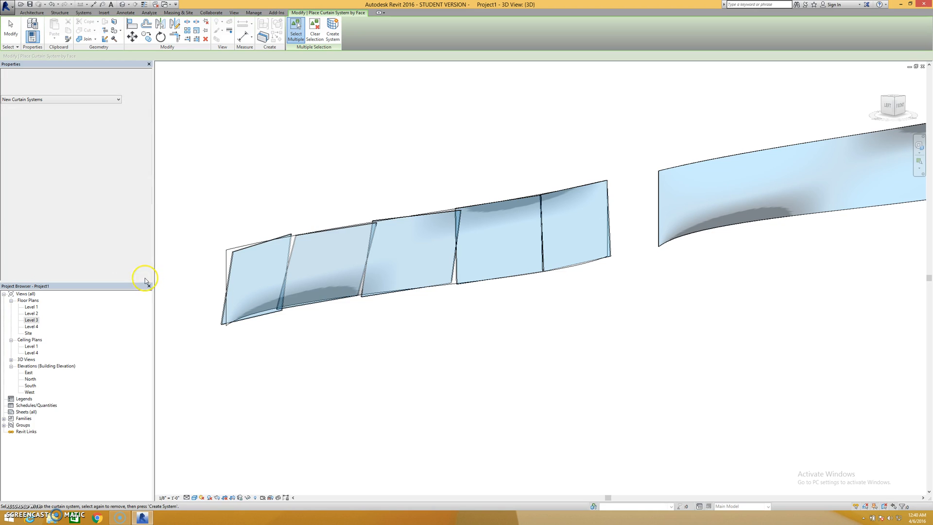
pyautogui.click(244, 253)
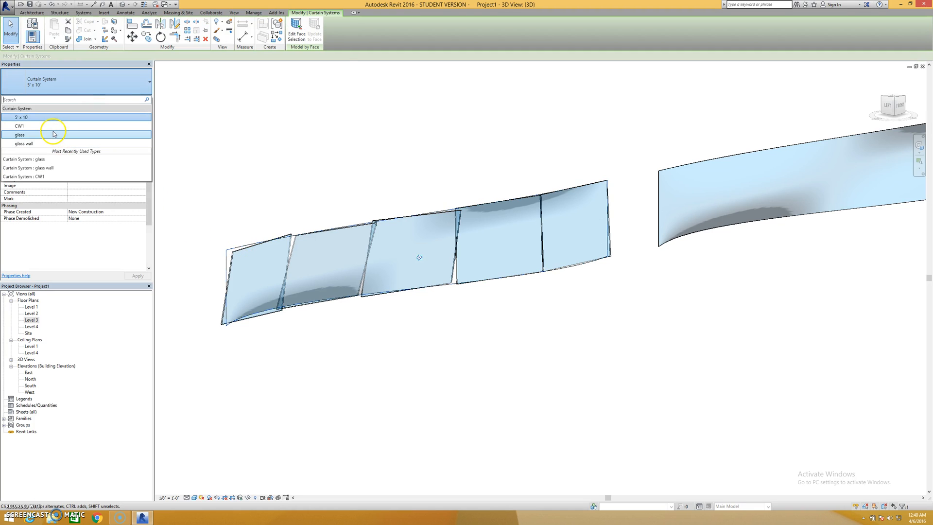
pyautogui.click(19, 134)
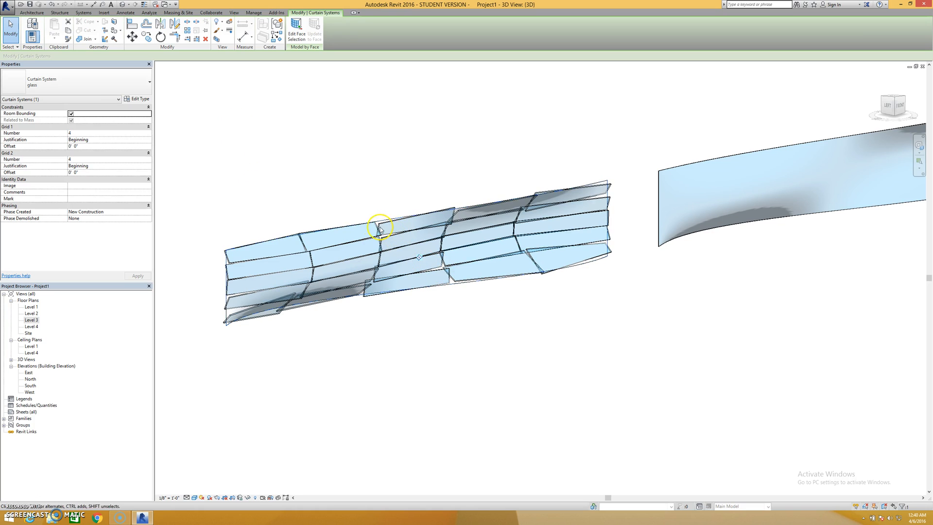
# - Switch the curtain system to the glass wall type with 10 divisions on Grid 1 and Grid 2
pyautogui.click(145, 82)
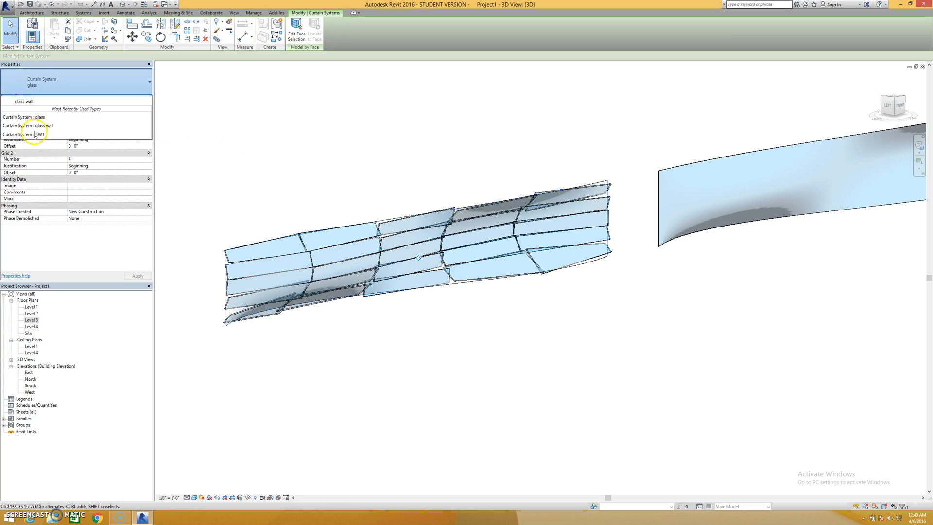
pyautogui.click(28, 125)
pyautogui.write('10')
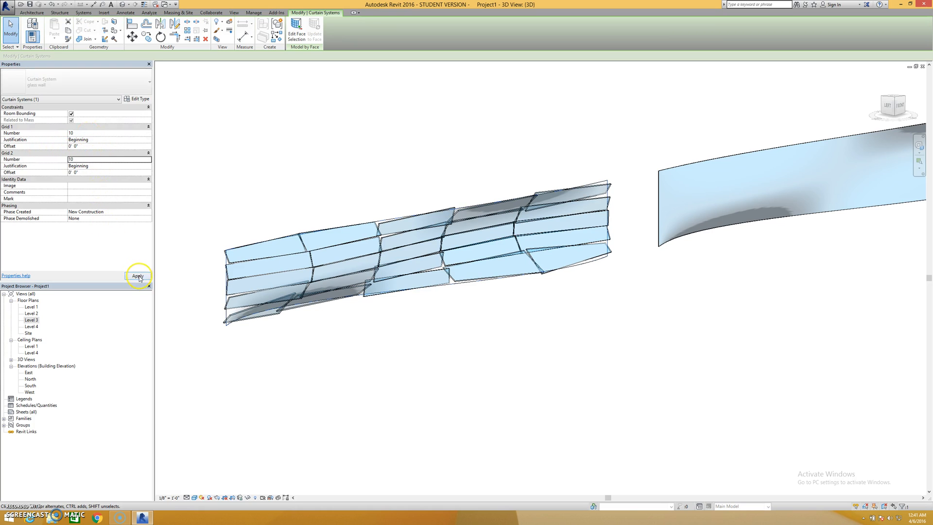
pyautogui.click(137, 275)
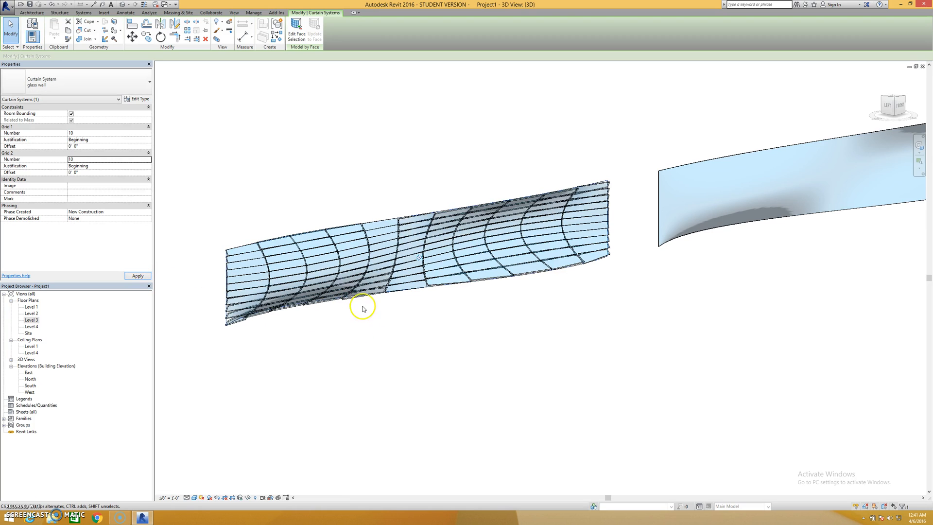
pyautogui.moveTo(233, 330)
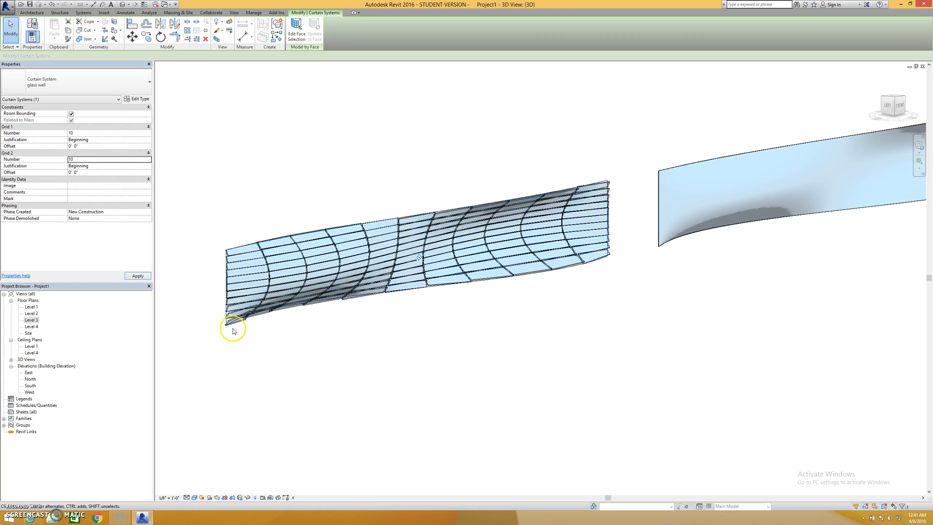
pyautogui.moveTo(279, 272)
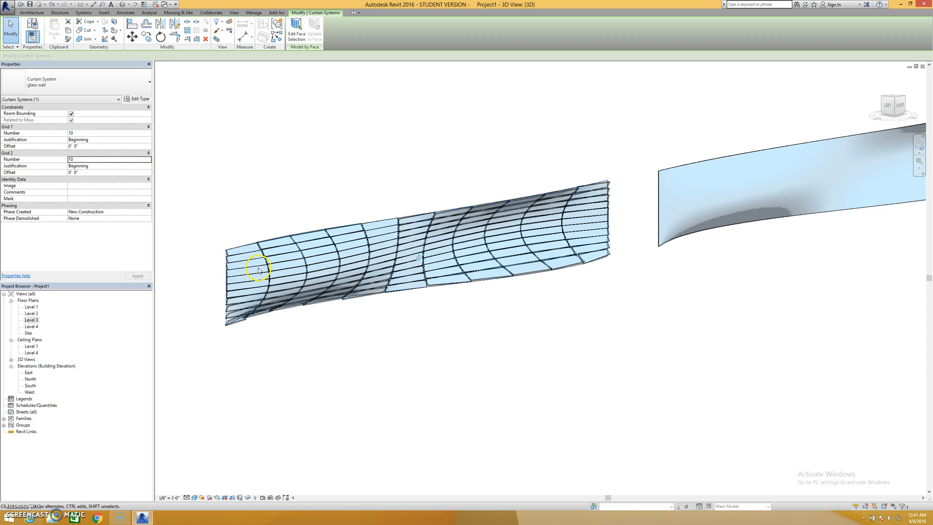
pyautogui.click(31, 13)
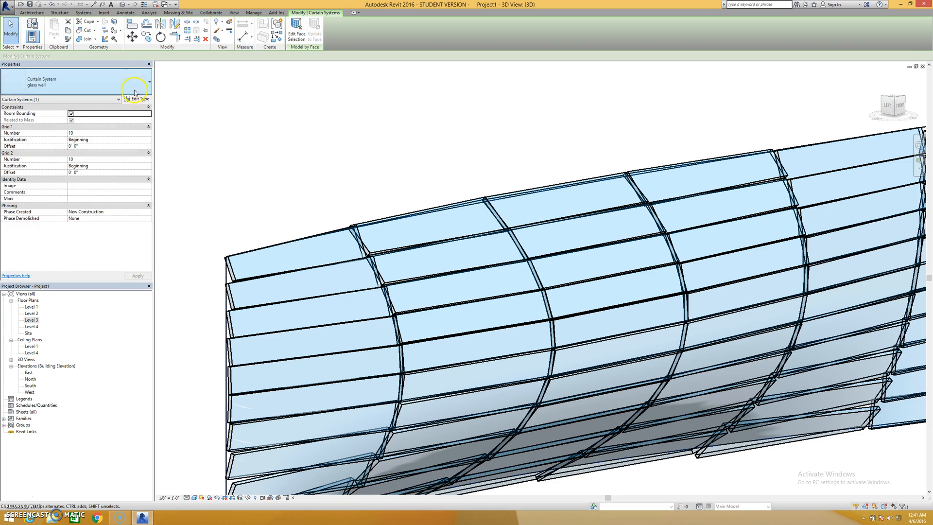
pyautogui.click(137, 99)
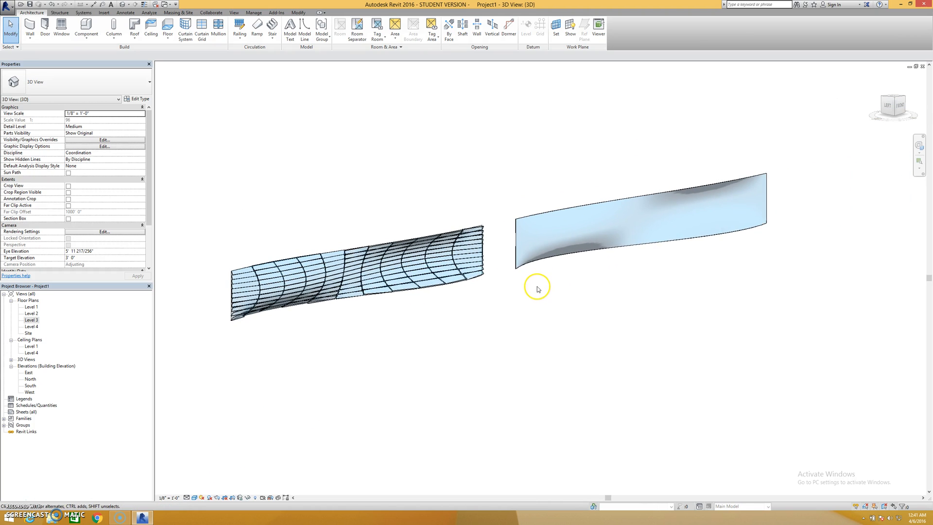
pyautogui.moveTo(308, 258)
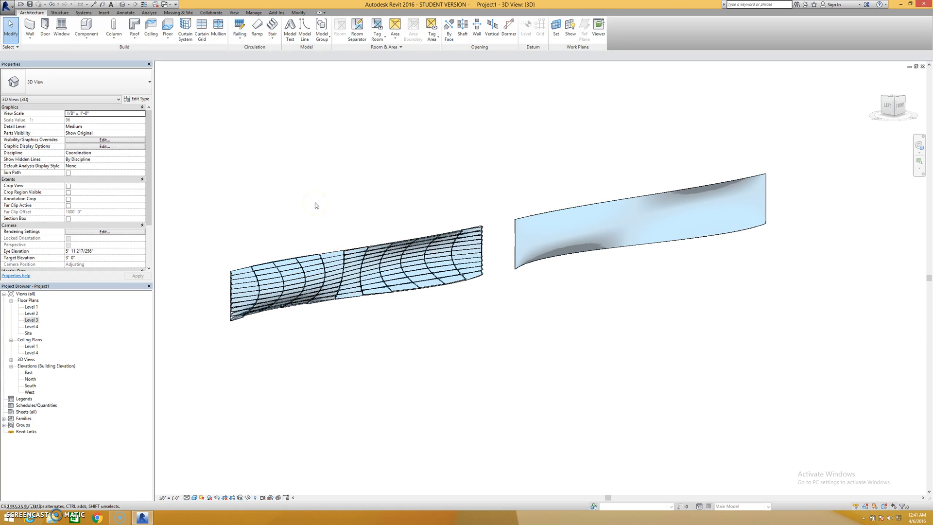
pyautogui.moveTo(535, 229)
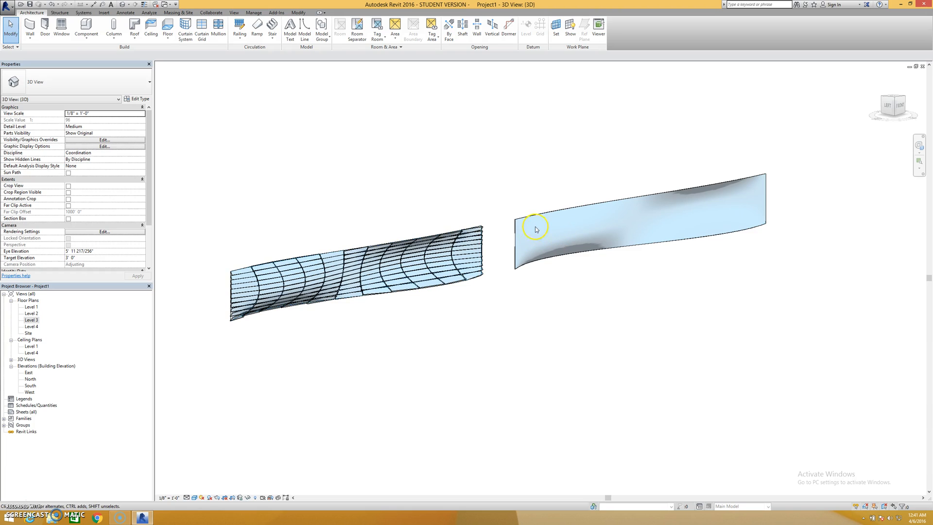
pyautogui.moveTo(505, 216)
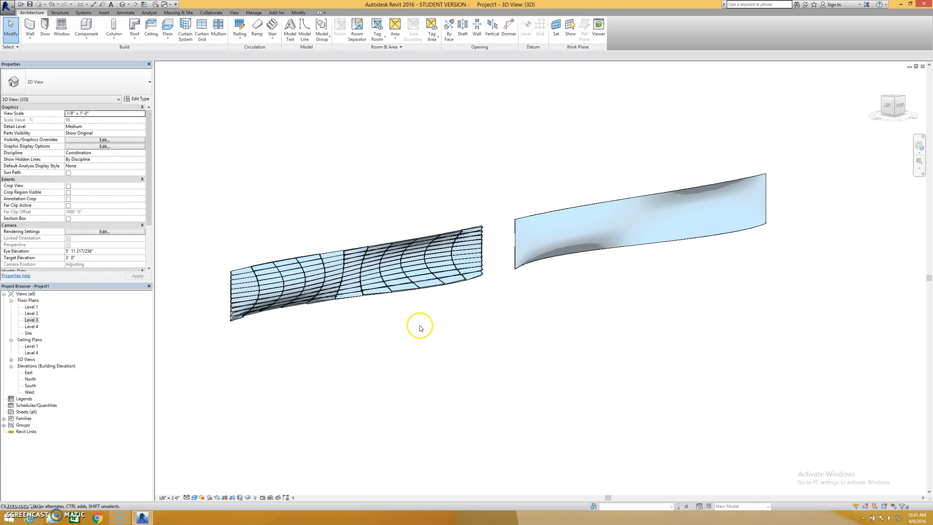
pyautogui.moveTo(409, 324)
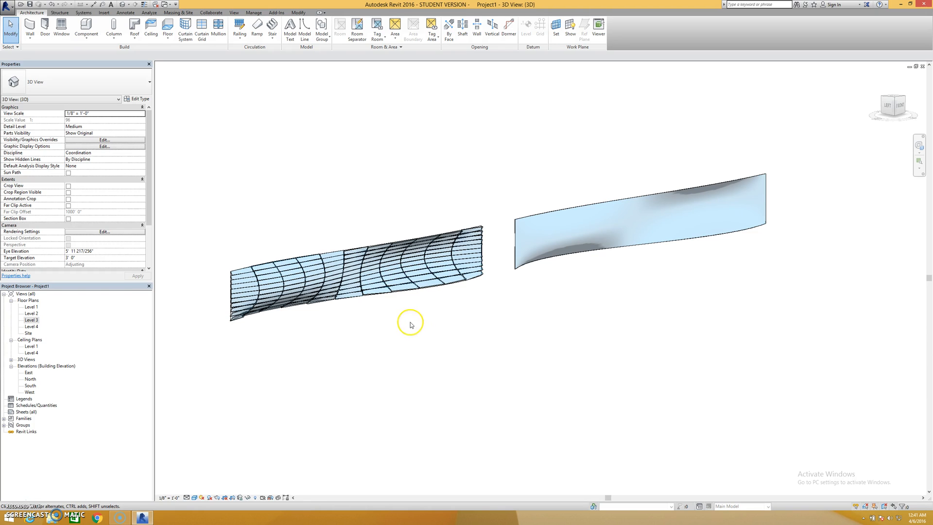
pyautogui.moveTo(331, 293)
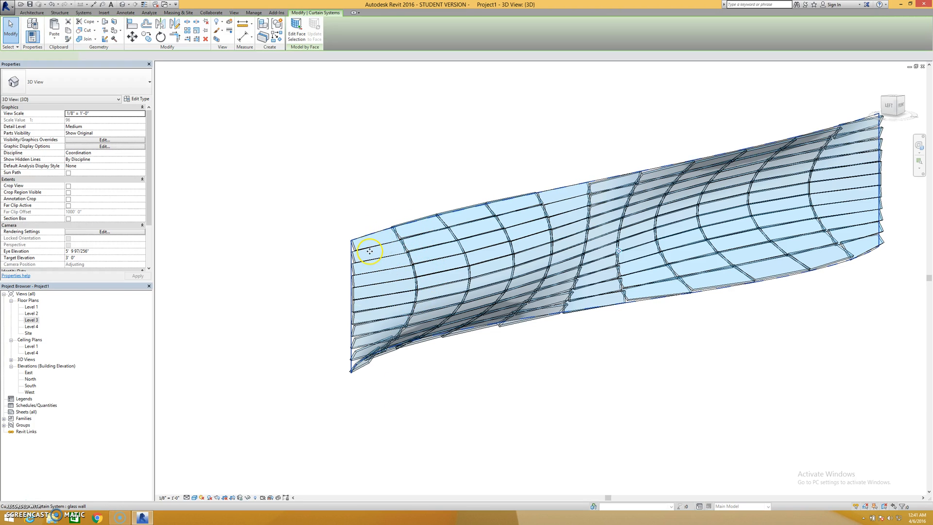
# - Set all Grid 1 and Grid 2 mullions of the glass wall type to Rectangular Mullion : 1" Square
pyautogui.click(369, 250)
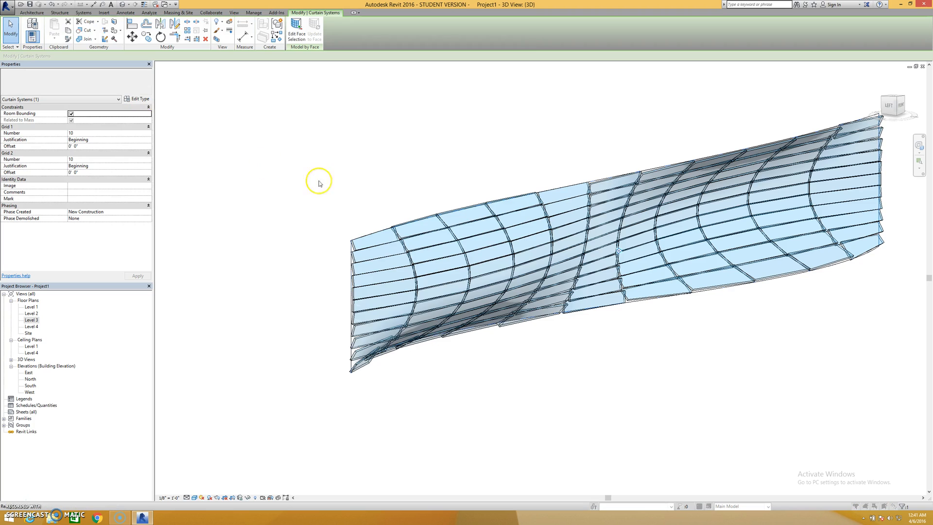
pyautogui.click(138, 99)
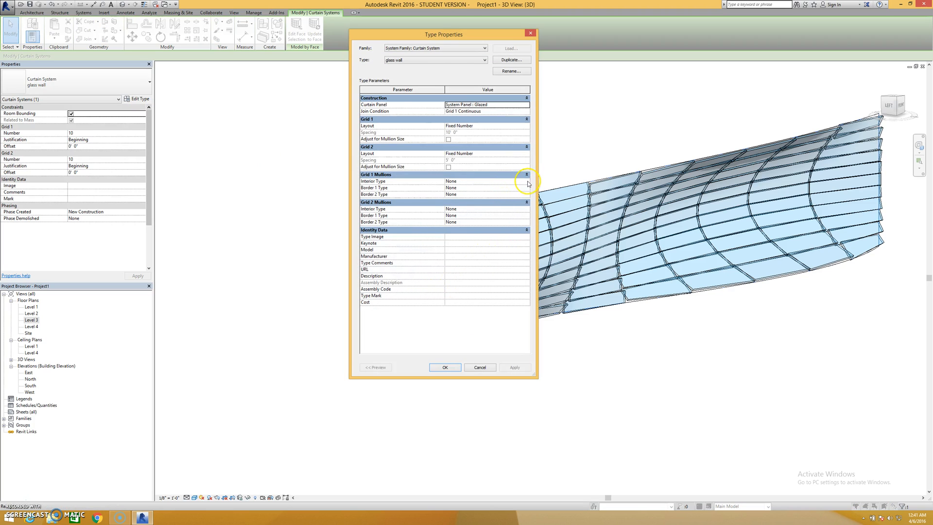
pyautogui.click(486, 180)
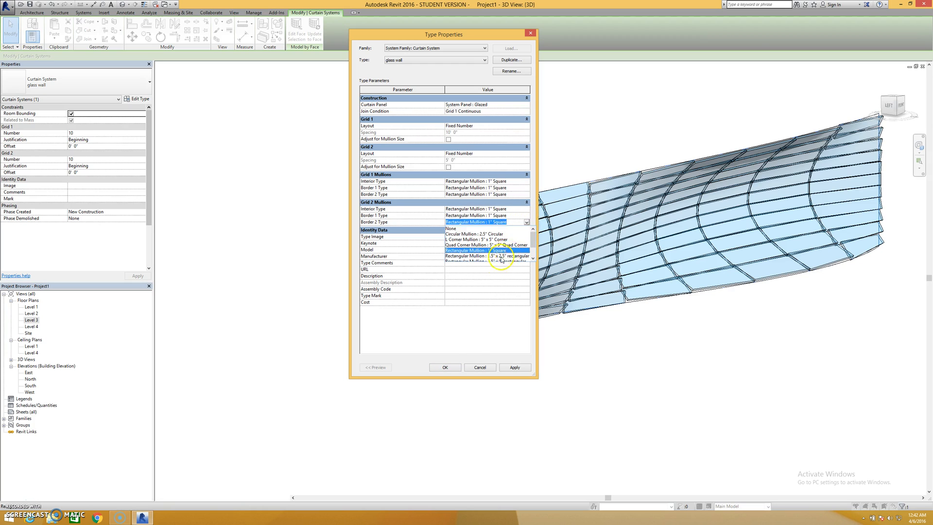
pyautogui.click(476, 249)
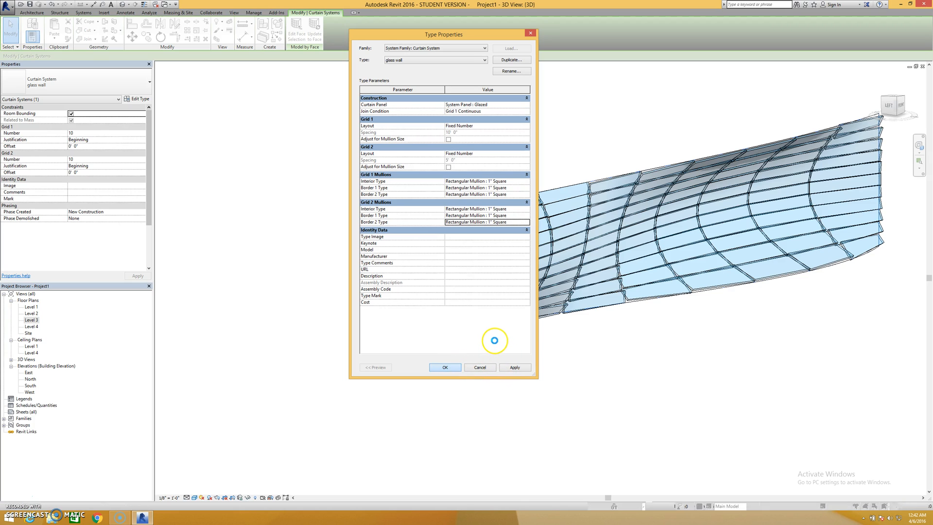
pyautogui.click(444, 367)
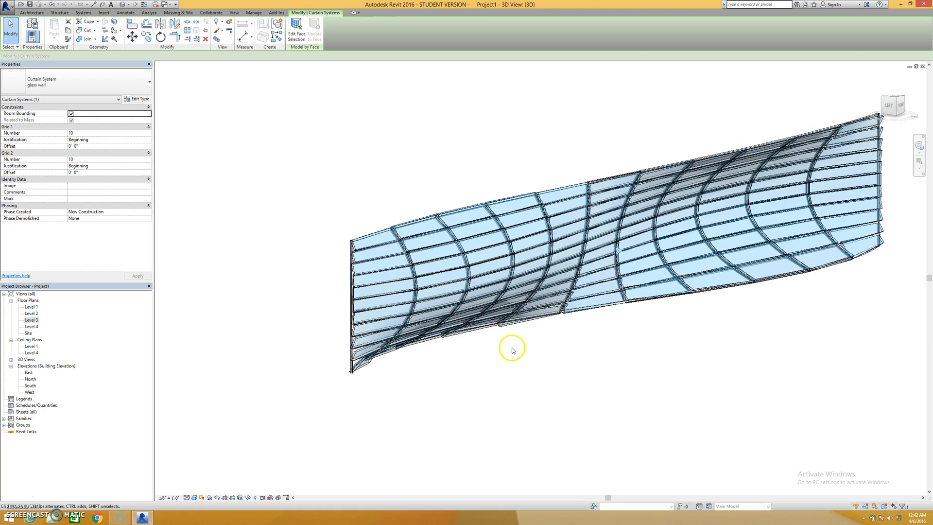
# - Deselect the mullioned curtain system and return the 3D view to shaded display
pyautogui.click(31, 13)
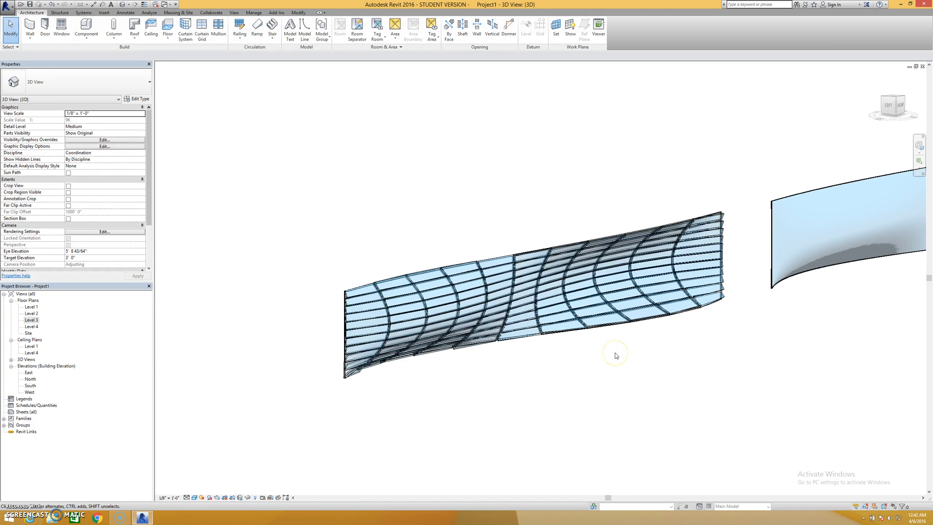
pyautogui.moveTo(529, 254)
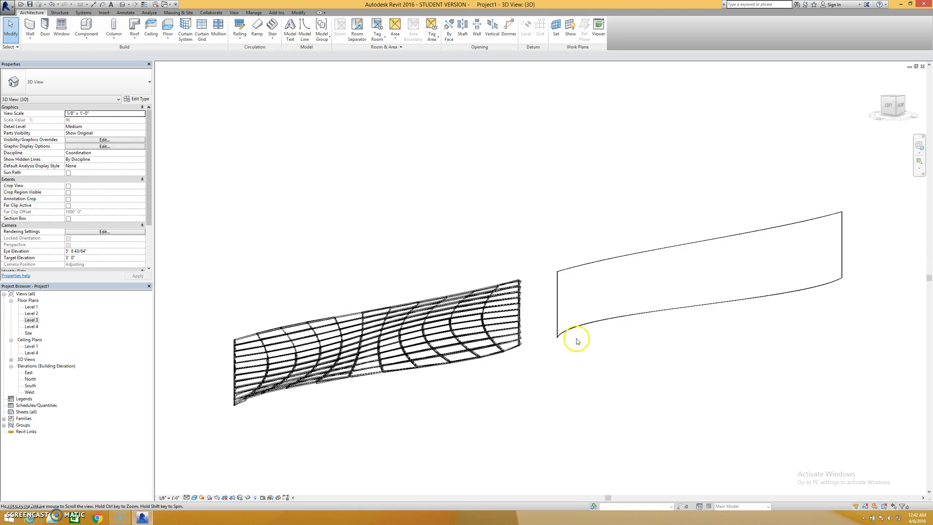
pyautogui.click(577, 330)
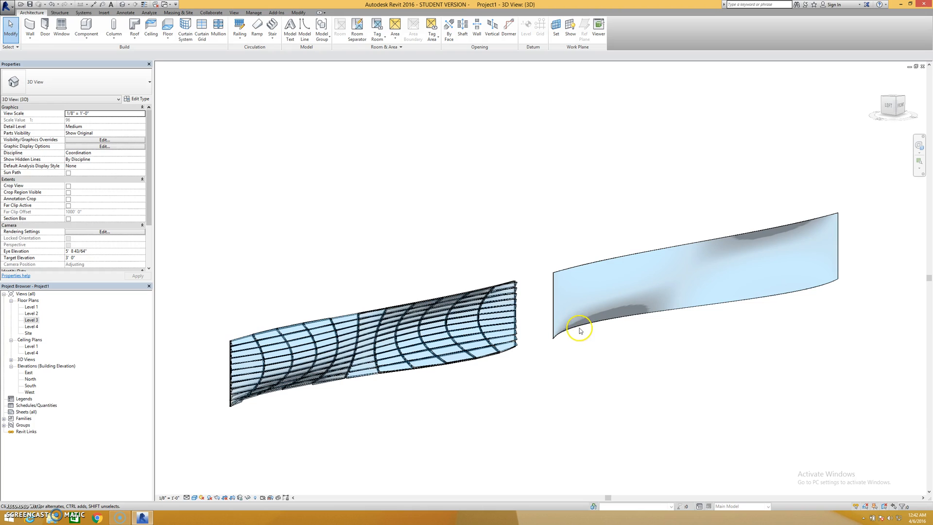
pyautogui.moveTo(420, 368)
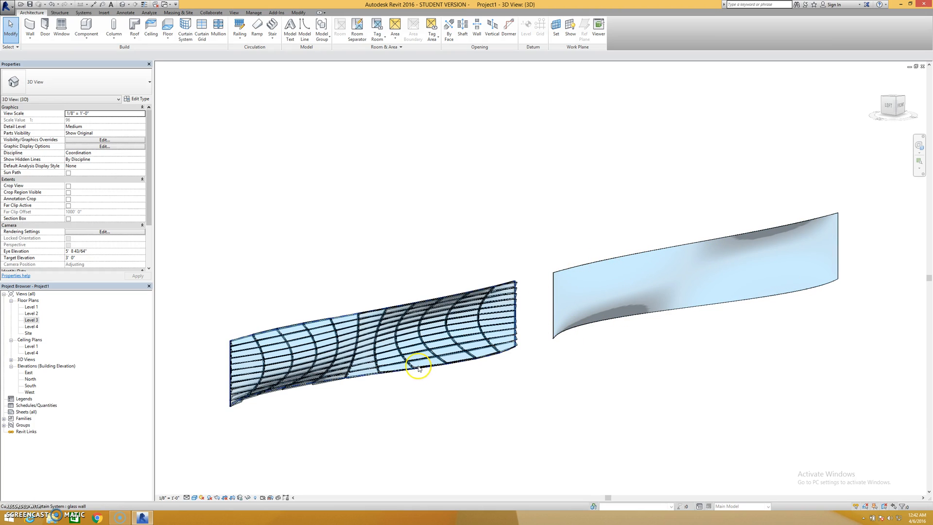
pyautogui.moveTo(272, 350)
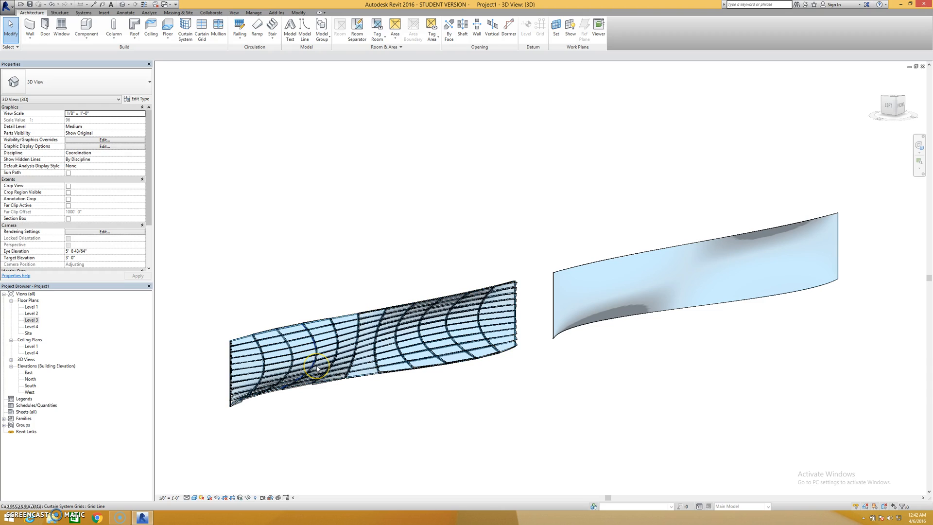
pyautogui.moveTo(317, 370)
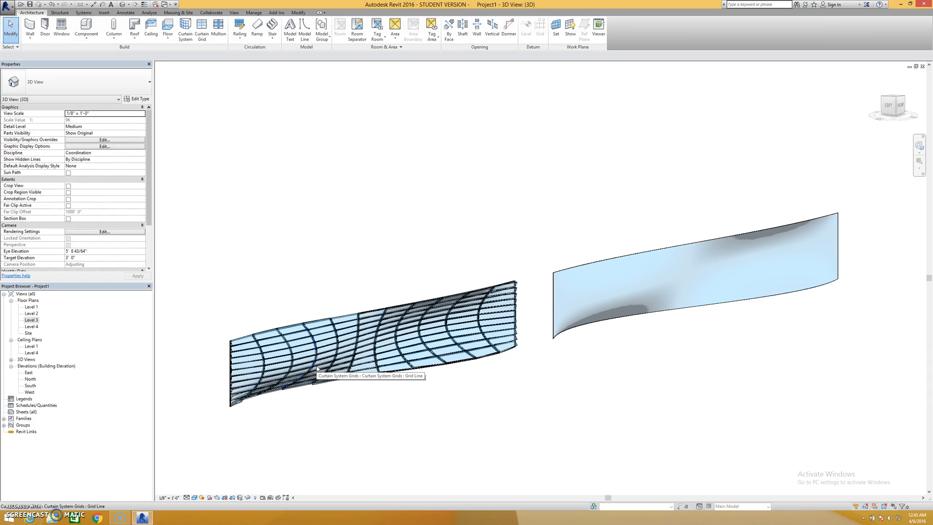
pyautogui.moveTo(333, 404)
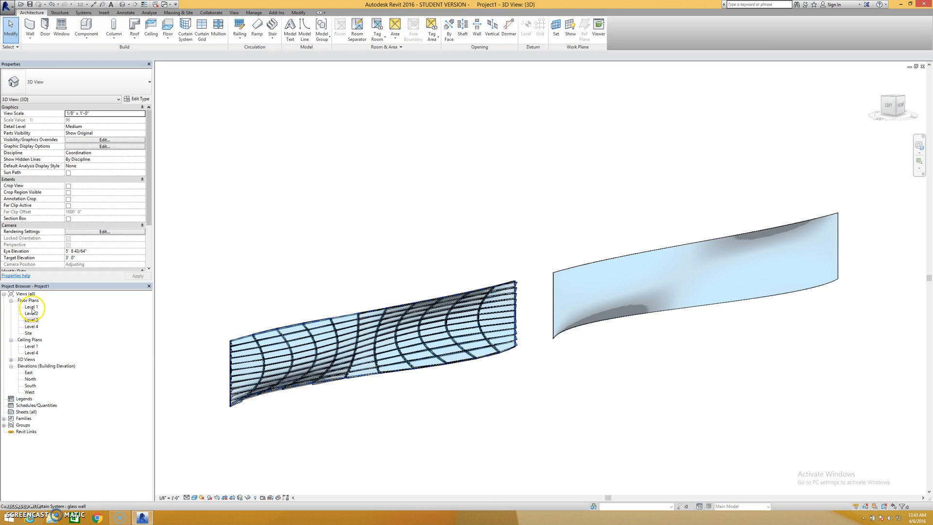
# - Draw a building section across the left mass on Level 1 and open Section 1
pyautogui.doubleClick(31, 306)
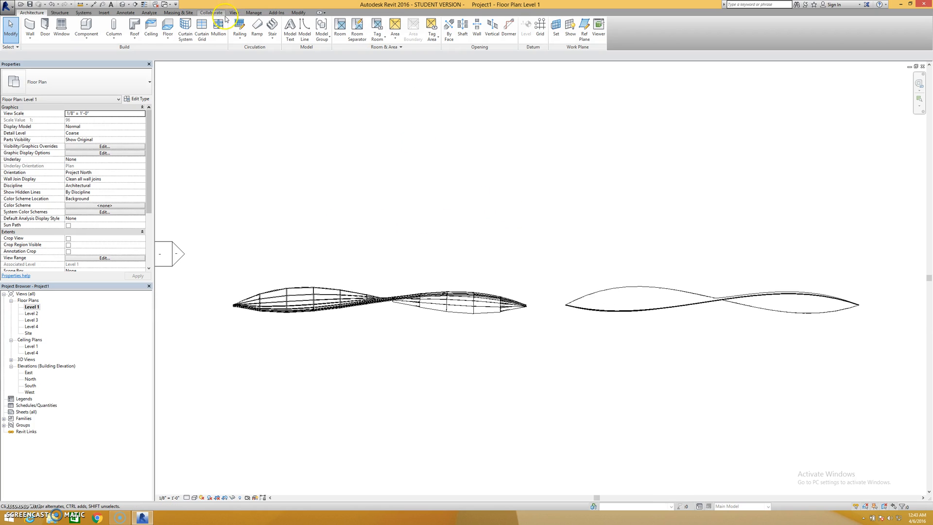
pyautogui.click(233, 13)
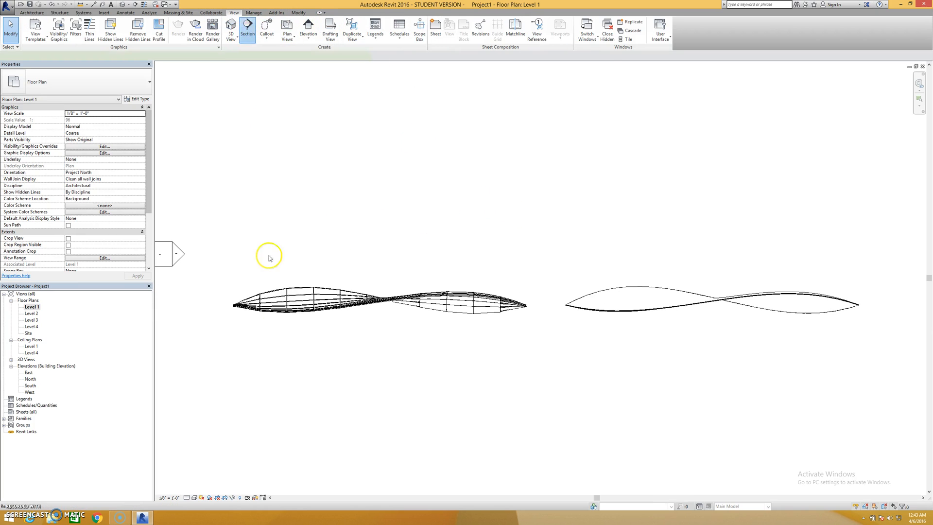
pyautogui.click(246, 29)
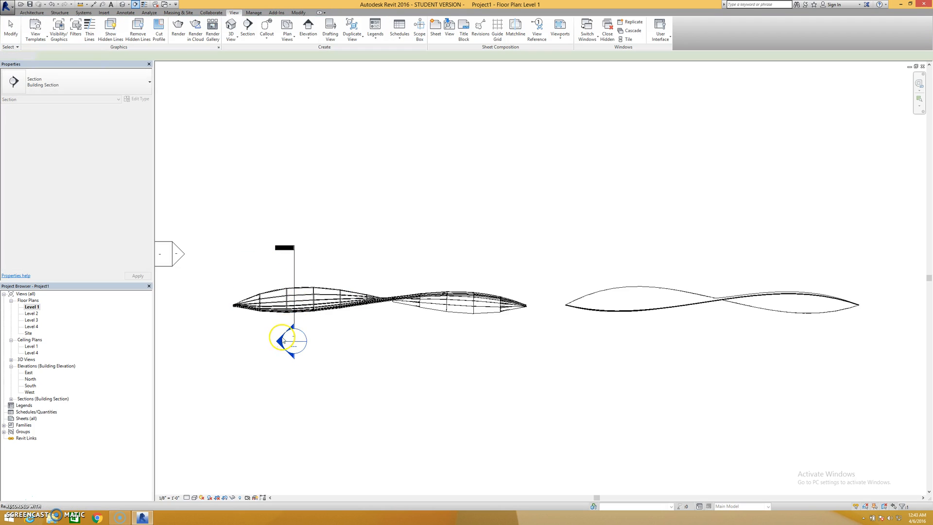
pyautogui.doubleClick(284, 339)
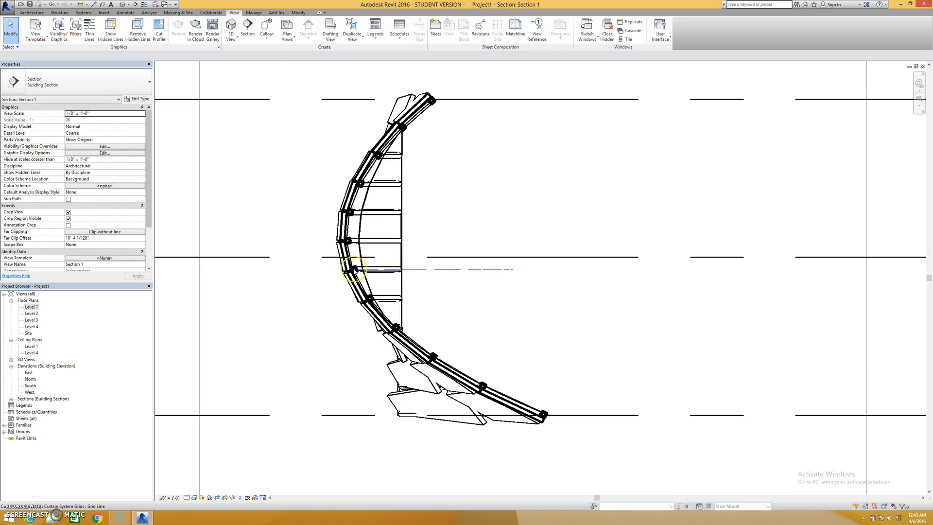
pyautogui.moveTo(368, 243)
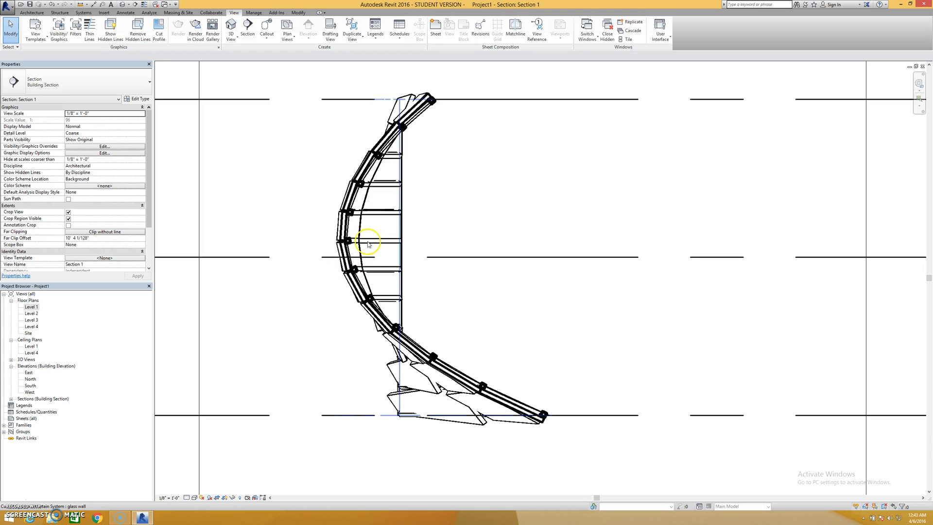
pyautogui.moveTo(366, 164)
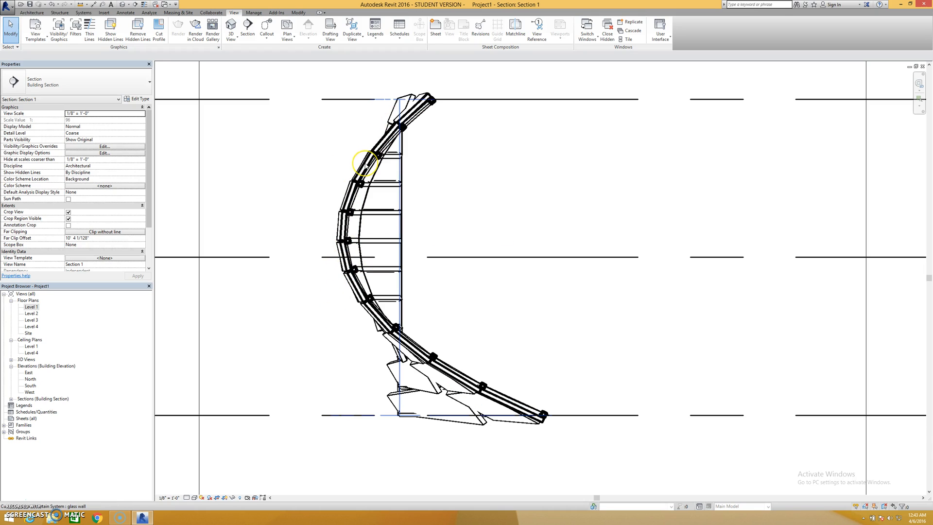
# - Review the curtain system's type properties in the section and cancel without changes
pyautogui.click(373, 165)
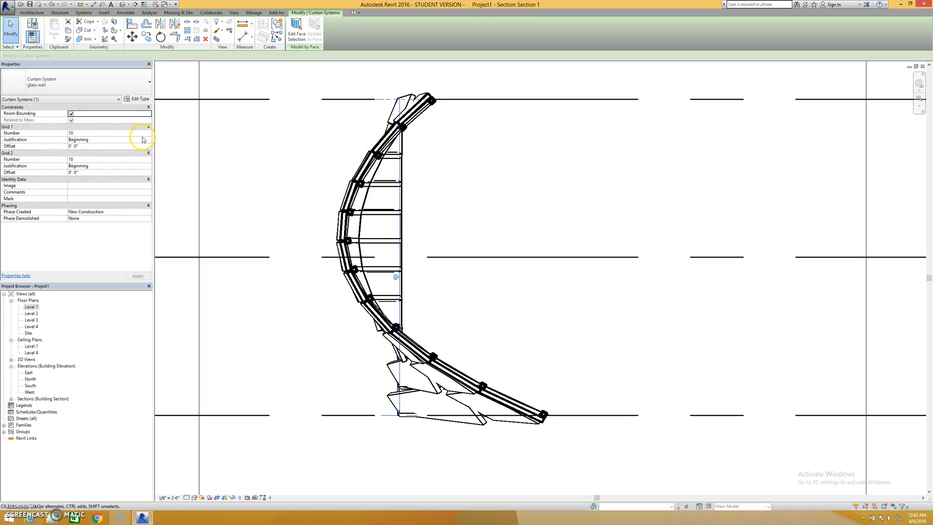
pyautogui.moveTo(253, 165)
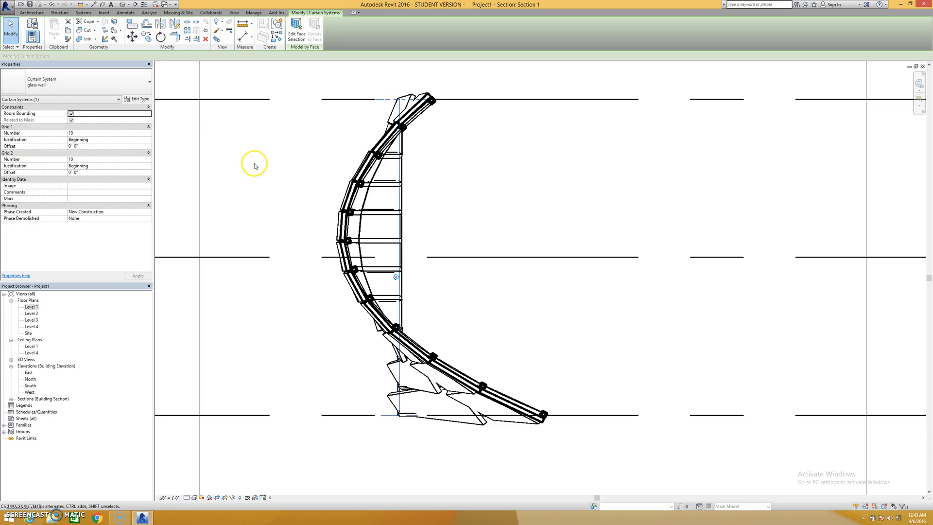
pyautogui.click(138, 99)
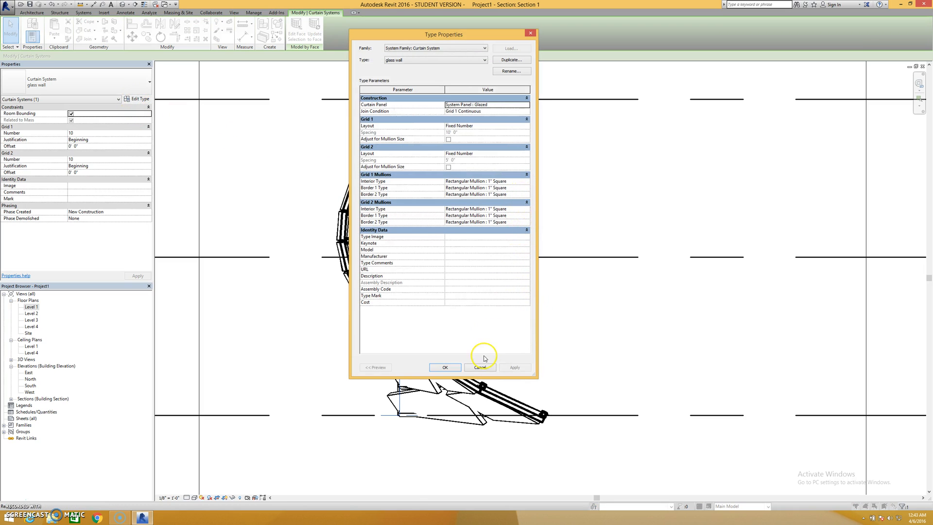
pyautogui.click(479, 367)
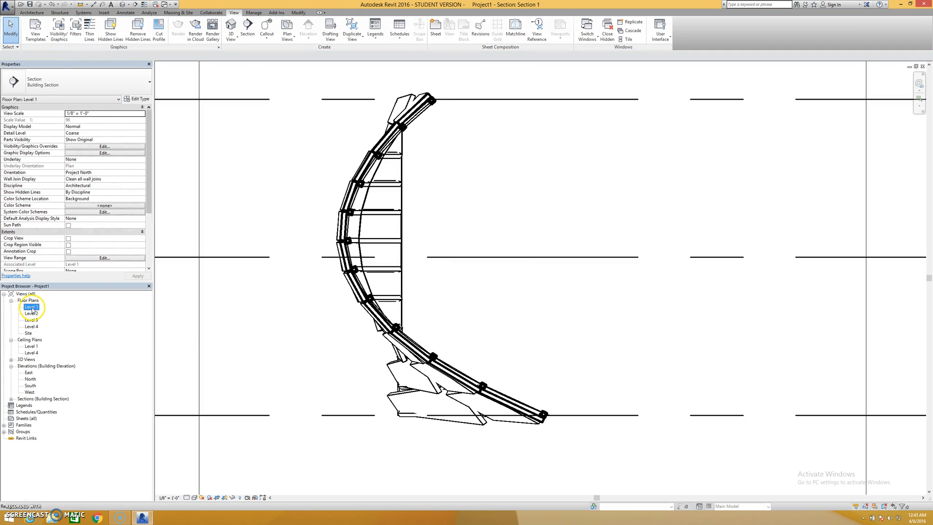
# - Reduce the section line's far clip depth on Level 1 and reopen Section 1
pyautogui.doubleClick(31, 306)
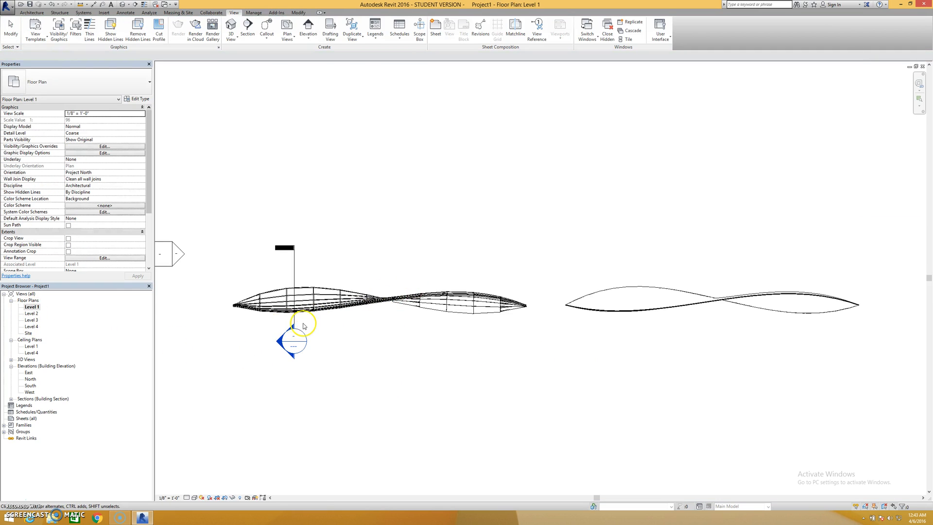
pyautogui.click(293, 325)
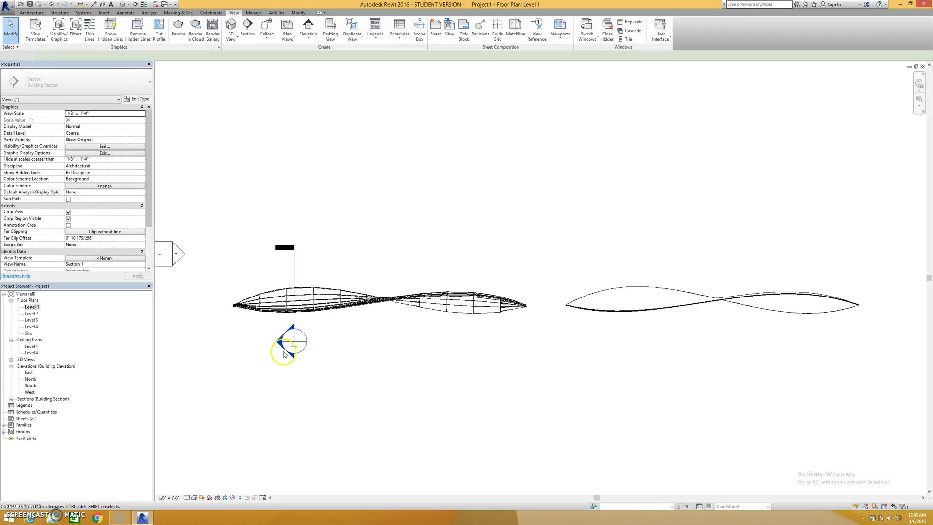
pyautogui.doubleClick(284, 341)
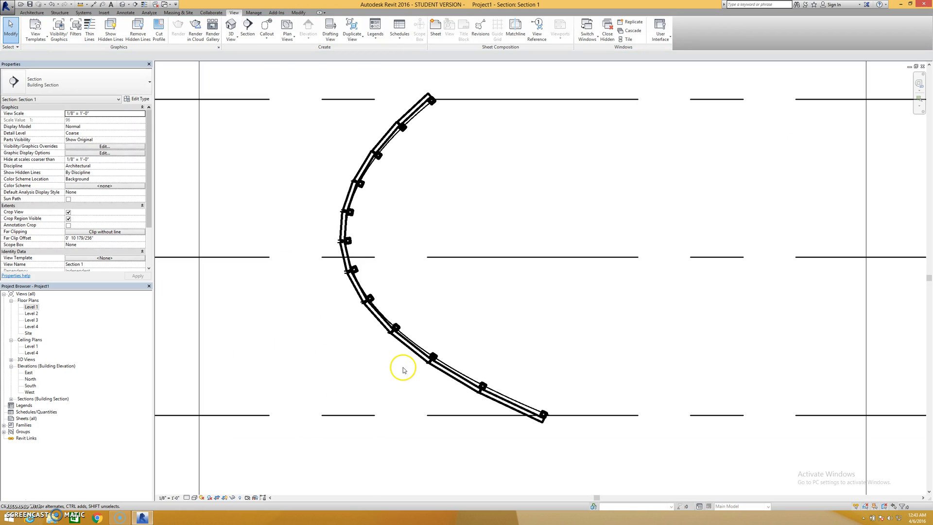
pyautogui.moveTo(432, 357)
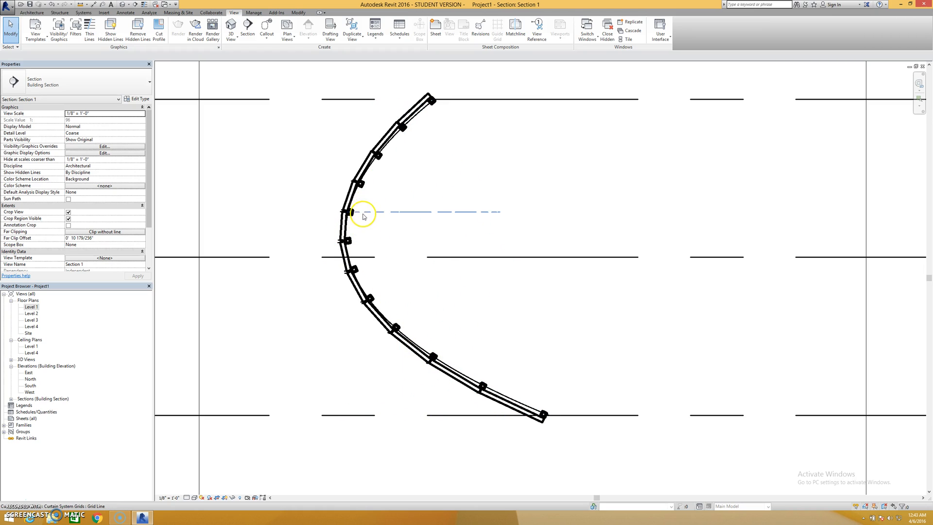
# - Set all Grid 1 and Grid 2 mullion types to None and show Section 1 at Fine detail
pyautogui.click(351, 211)
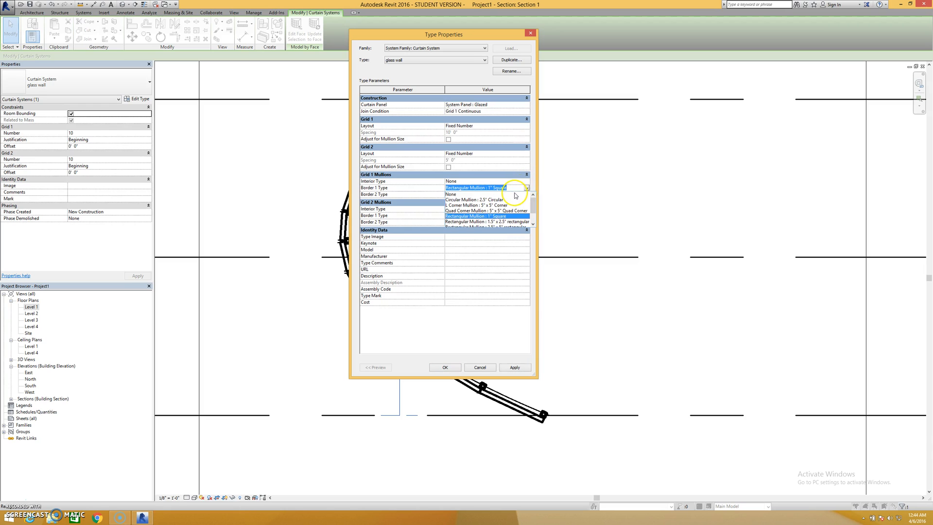
pyautogui.click(450, 188)
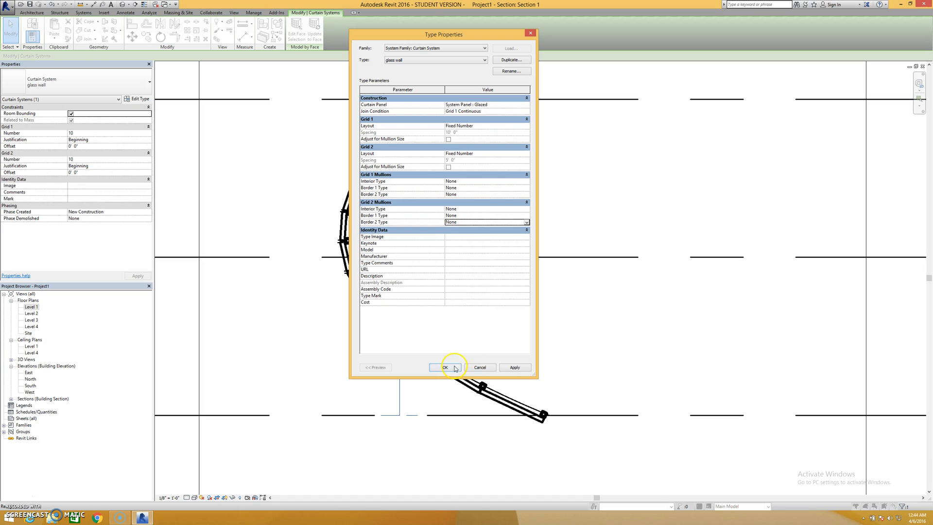
pyautogui.click(443, 367)
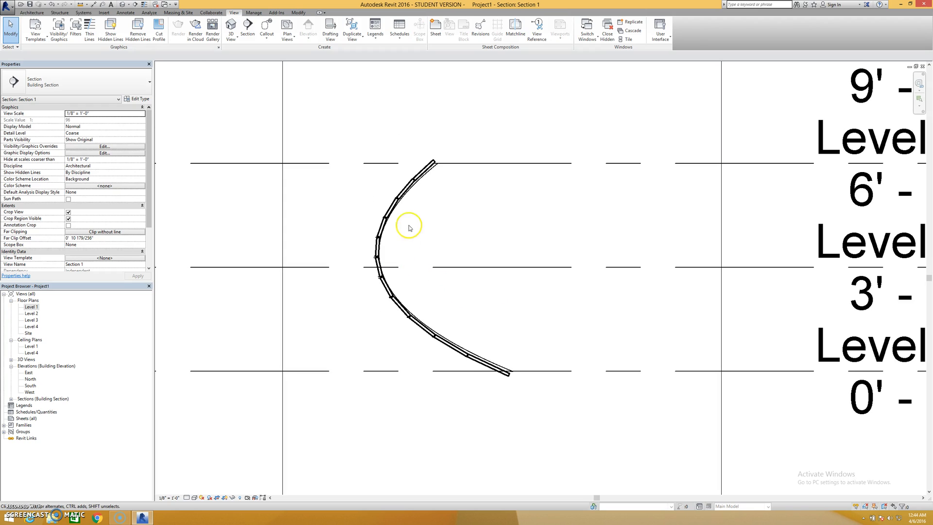
pyautogui.moveTo(186, 498)
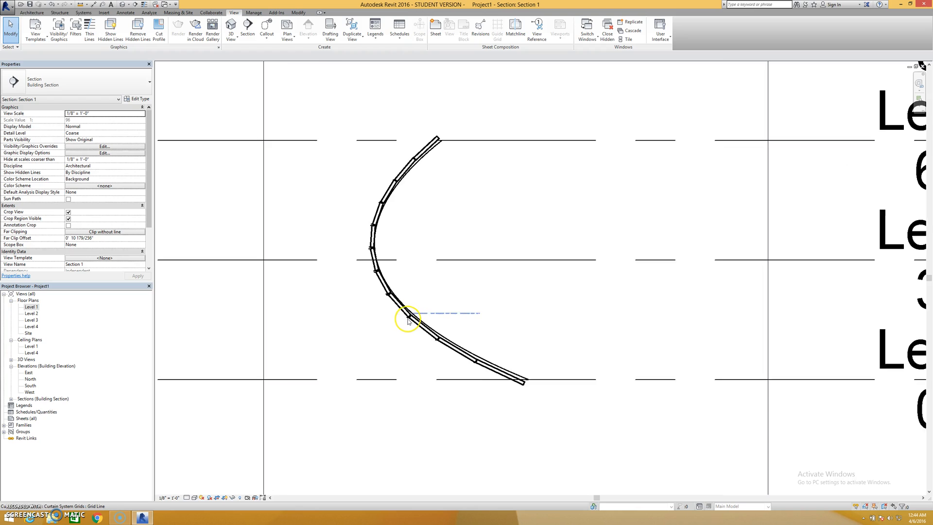
pyautogui.click(196, 497)
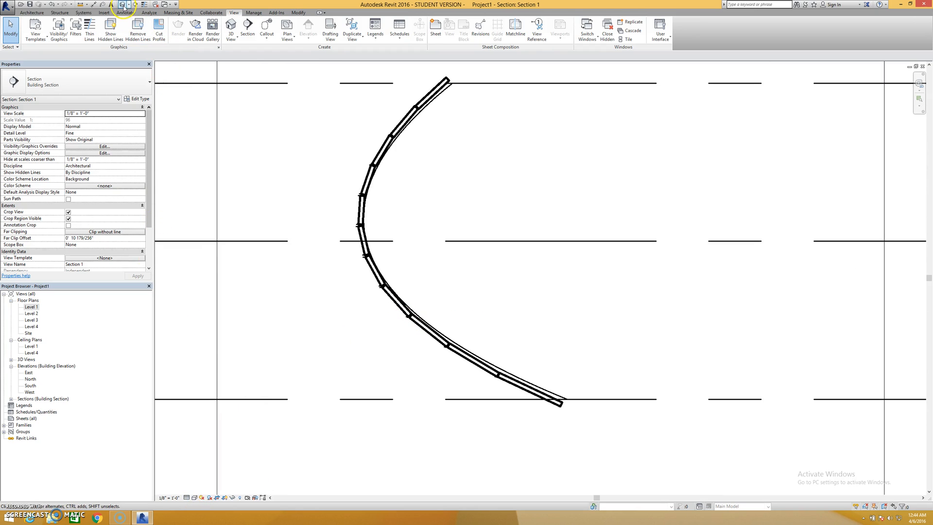
# - Return to the default 3D view of the bare gridded mass beside the glass wall
pyautogui.click(229, 30)
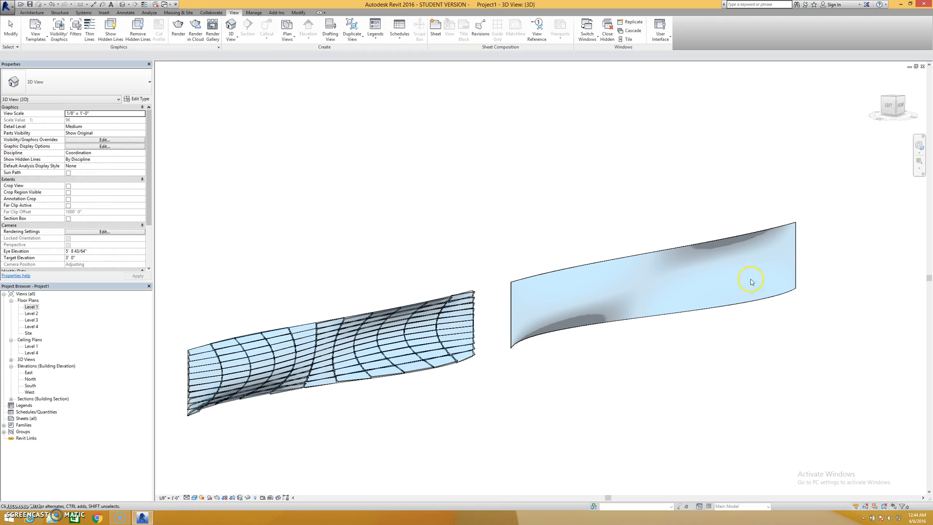
pyautogui.moveTo(532, 314)
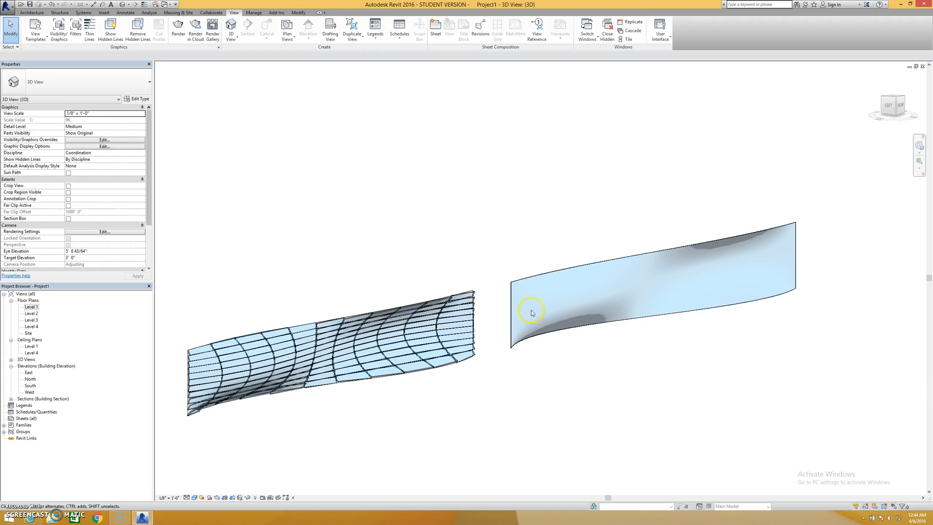
pyautogui.moveTo(534, 281)
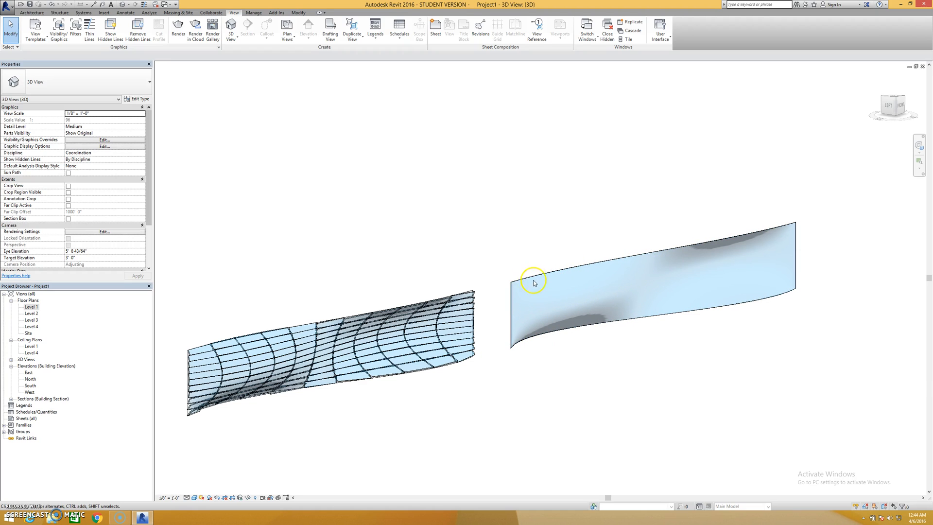
pyautogui.moveTo(539, 309)
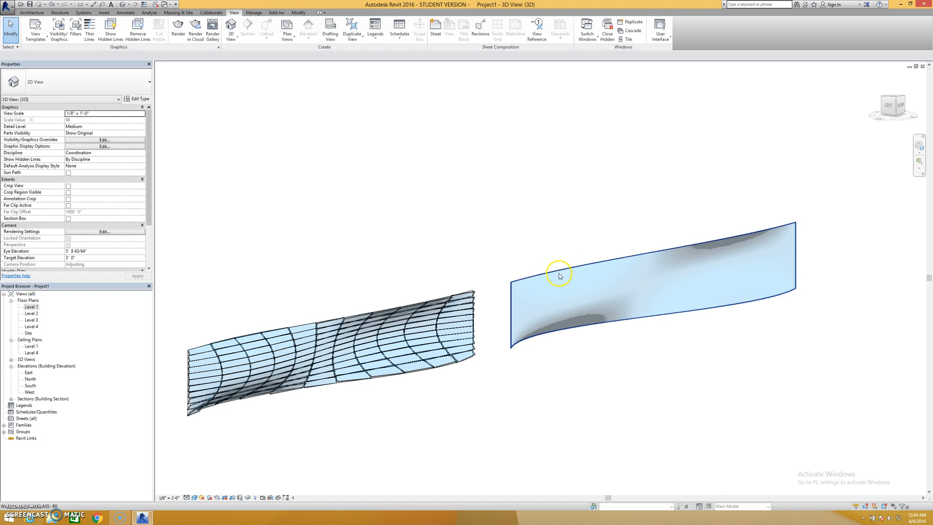
pyautogui.moveTo(428, 337)
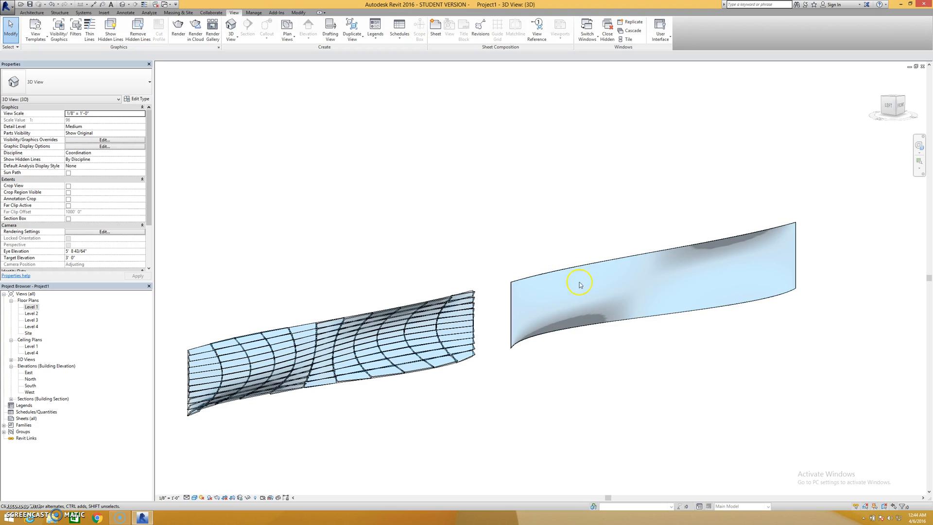
pyautogui.moveTo(718, 314)
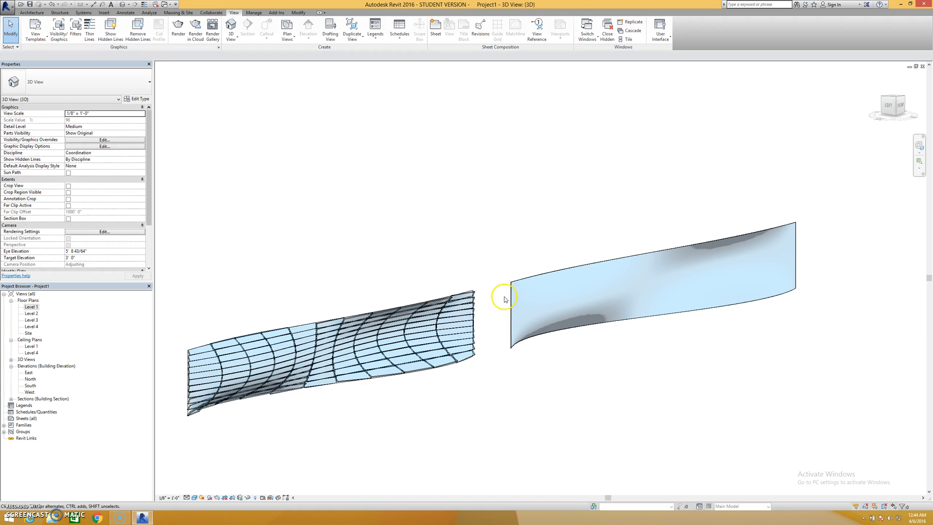
pyautogui.moveTo(743, 275)
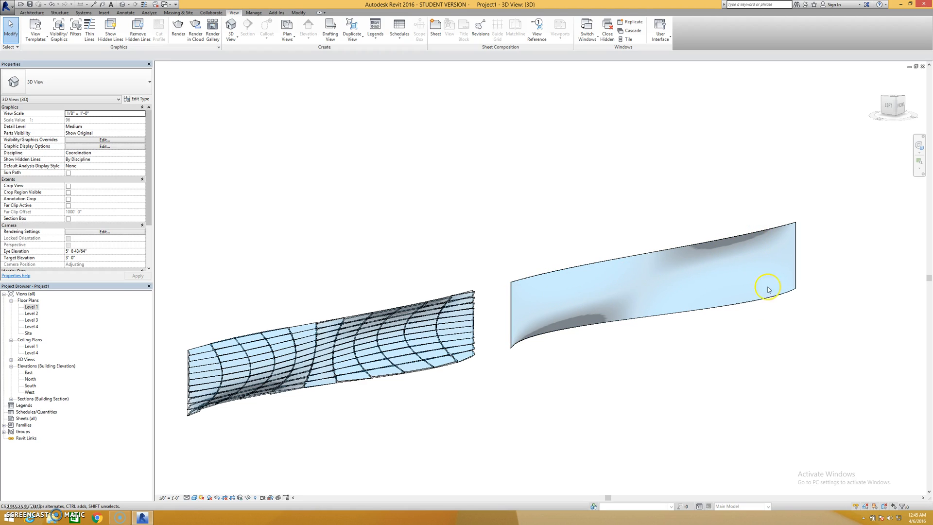
pyautogui.moveTo(545, 358)
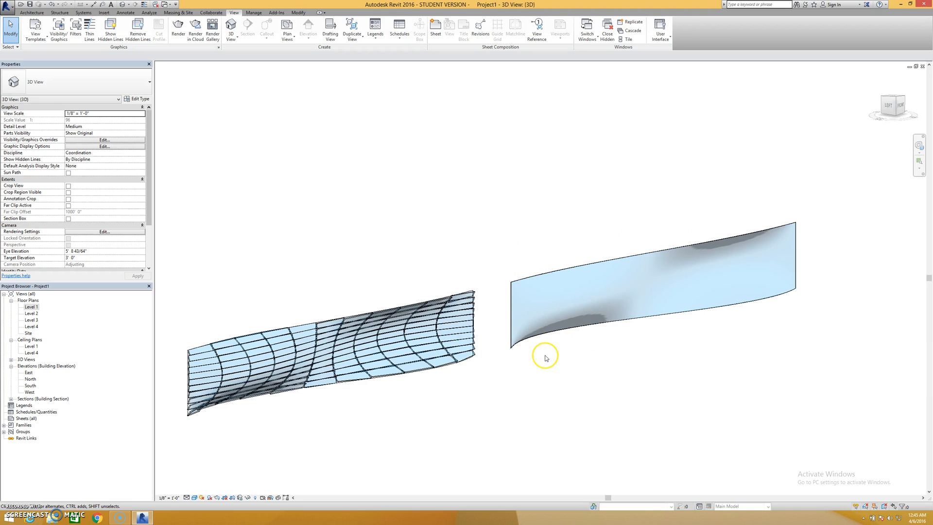
pyautogui.moveTo(437, 328)
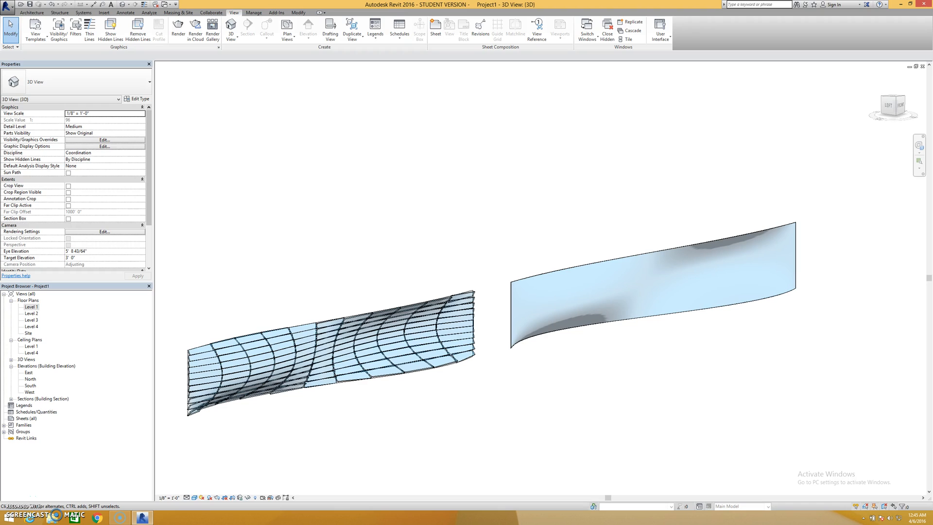
pyautogui.moveTo(221, 415)
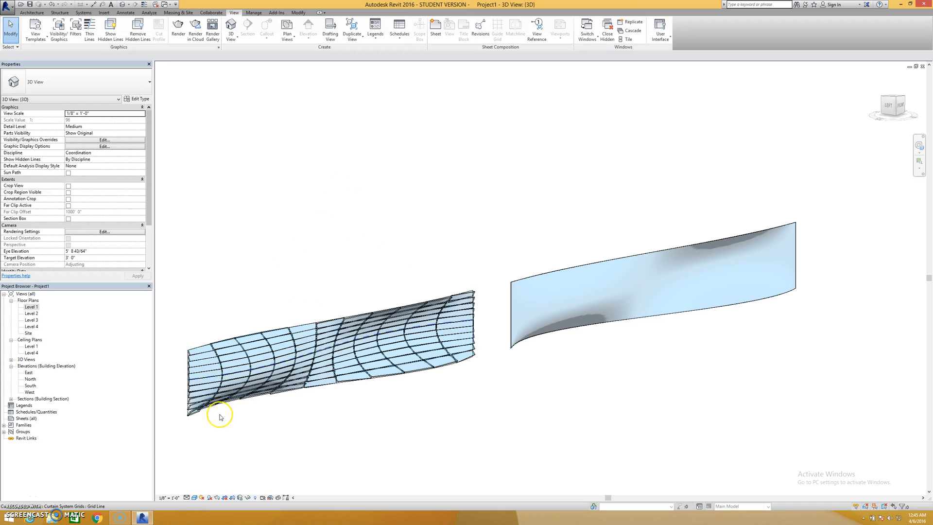